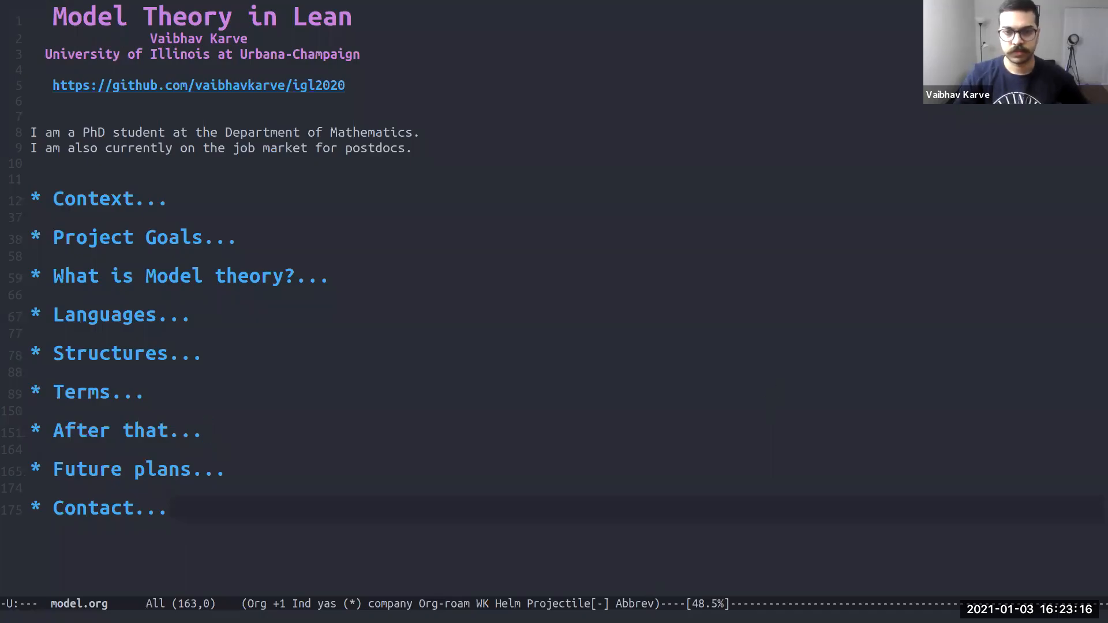
mouse_move(497, 413)
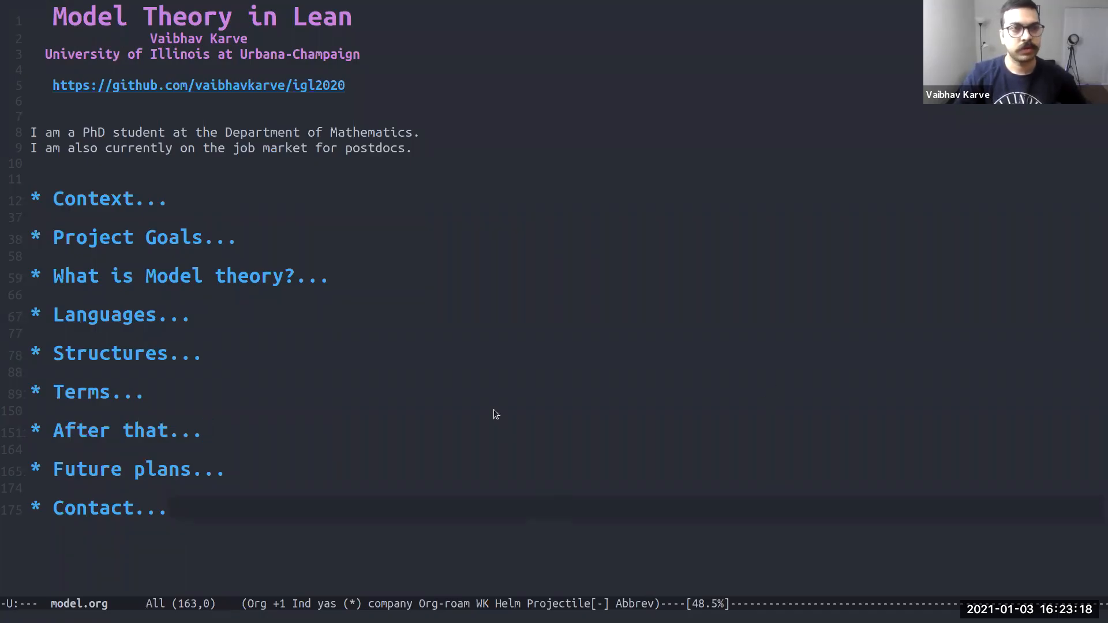
mouse_move(409, 300)
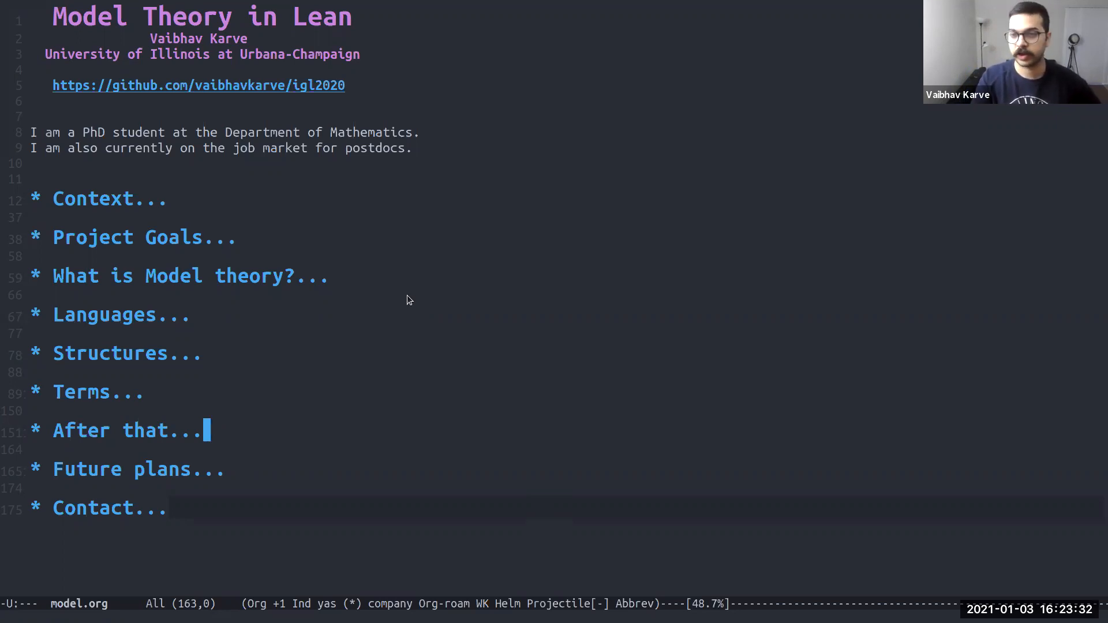
mouse_move(353, 120)
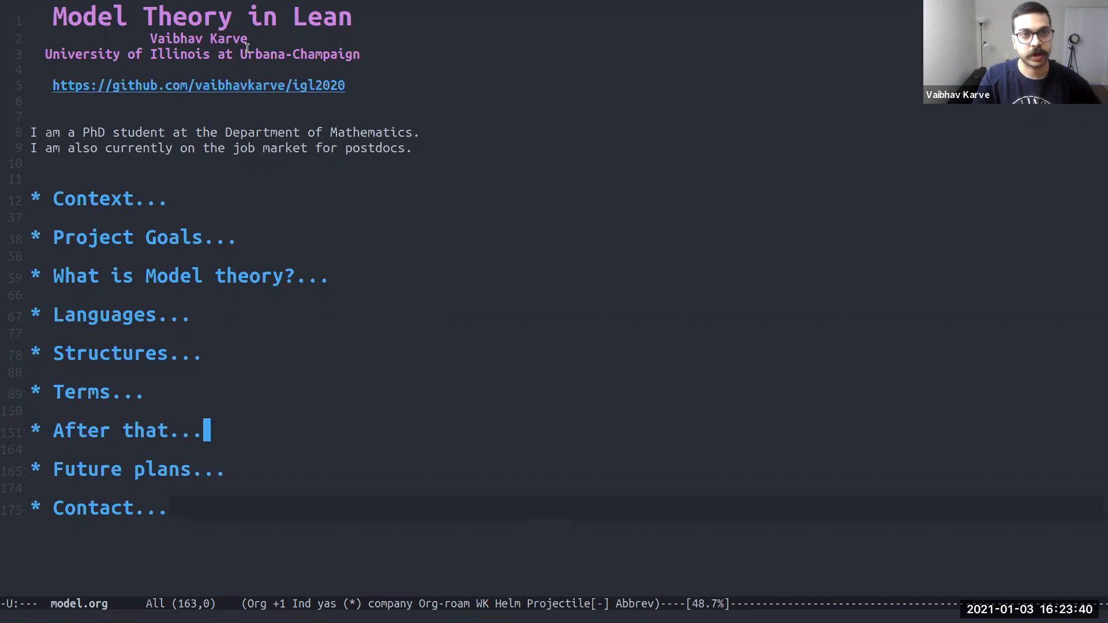
mouse_move(233, 87)
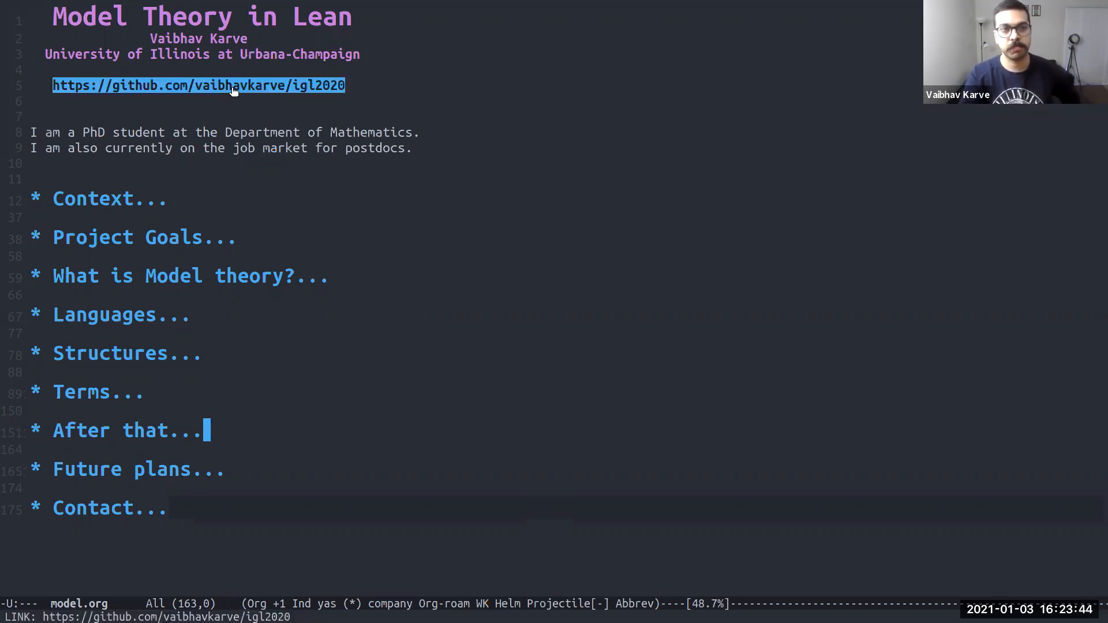
mouse_move(311, 90)
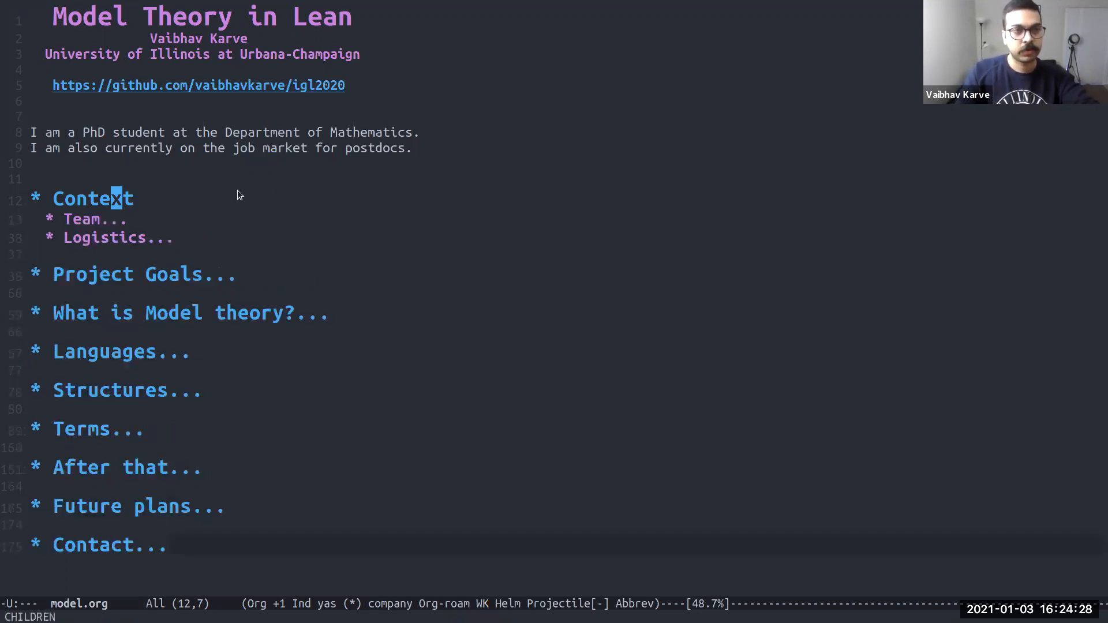
Unfold the full Context subtree and move down through the Team list to the GitHub logistics entry
key("TAB")
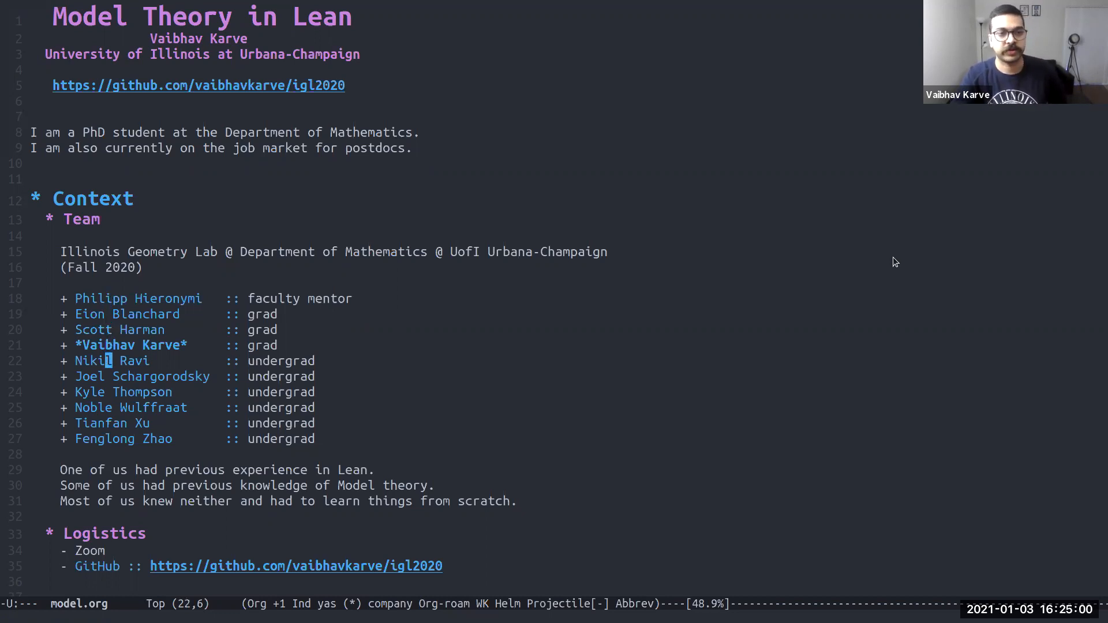
key("down")
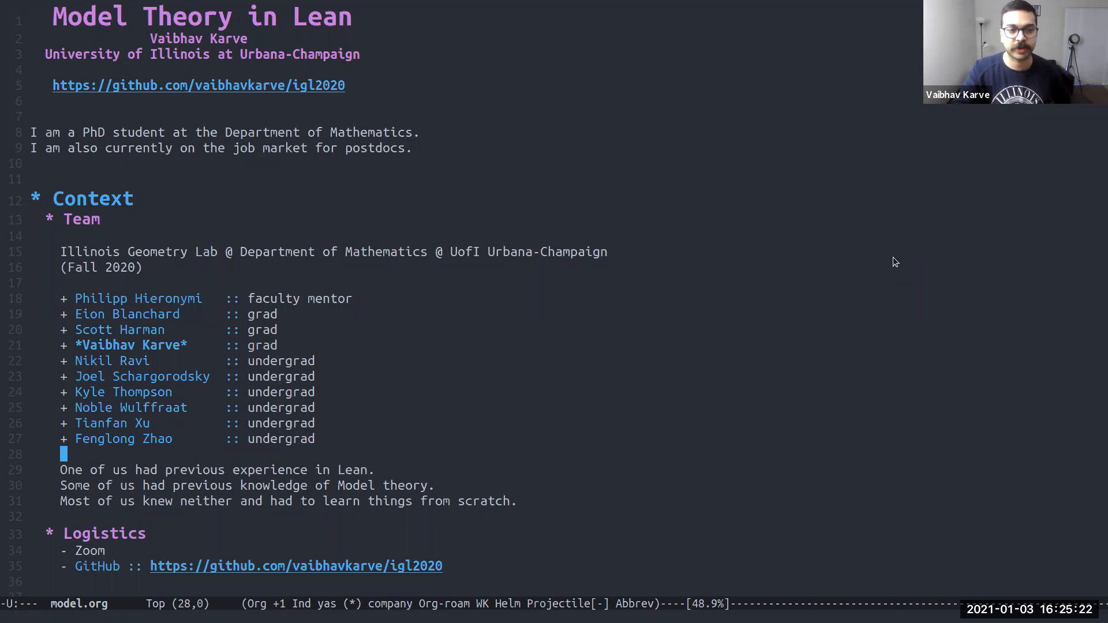
key("down")
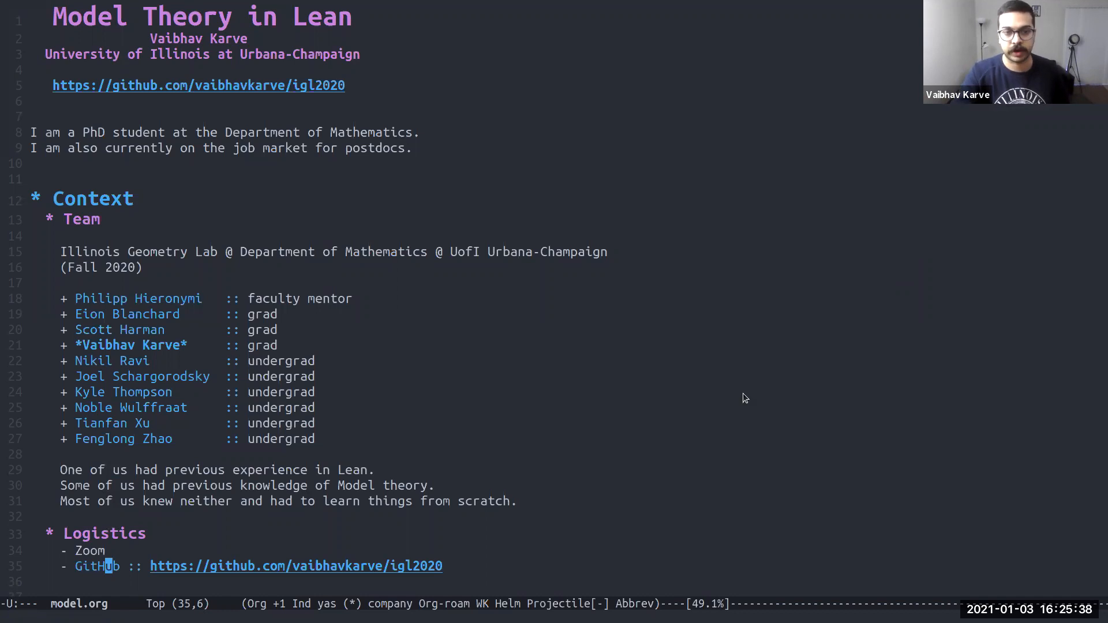
mouse_move(593, 516)
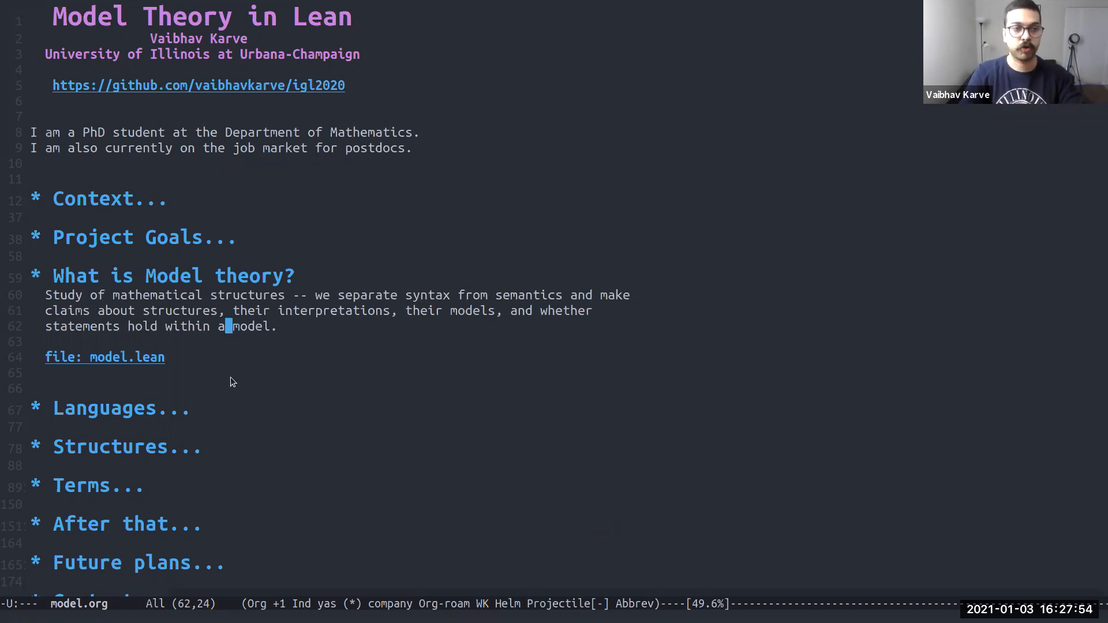
Follow the model.lean file link so it opens in a split window beside the outline
left_click(104, 358)
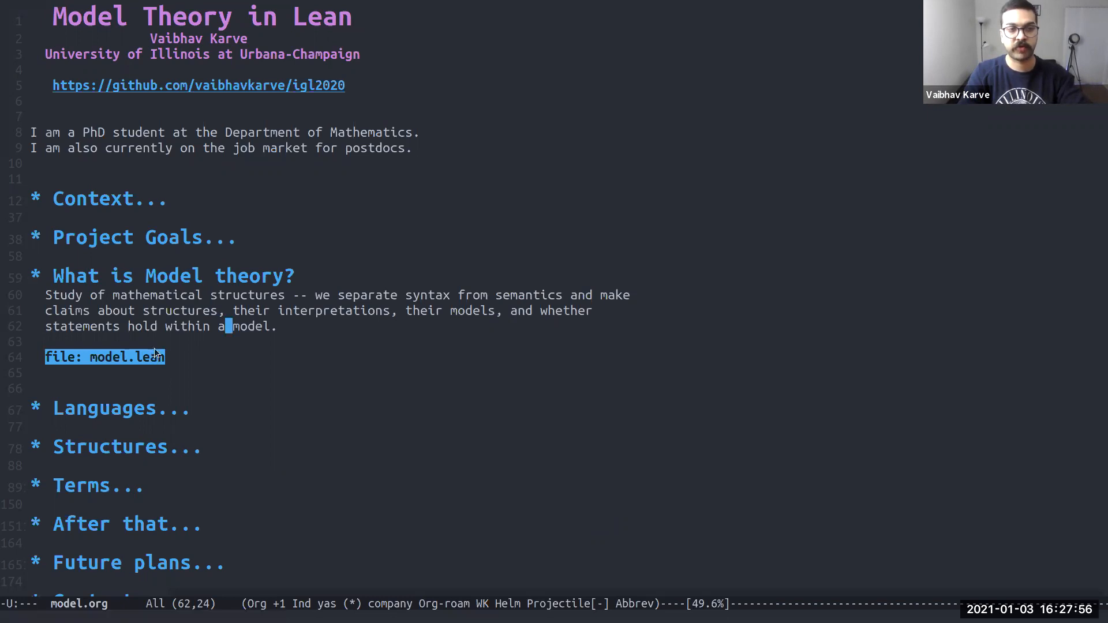
left_click(116, 357)
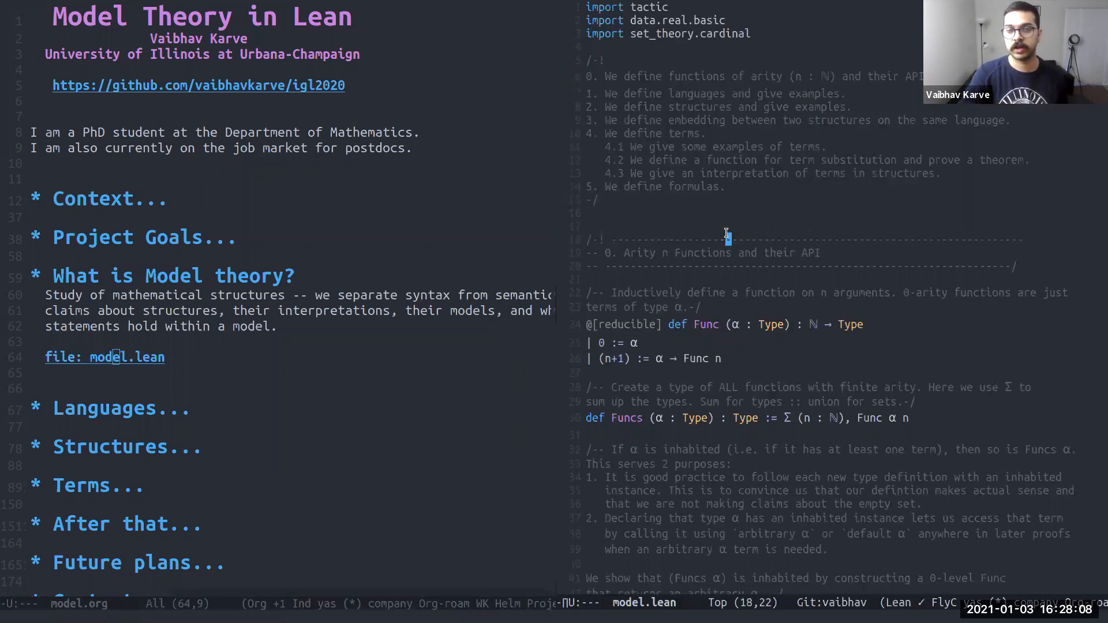
mouse_move(88, 473)
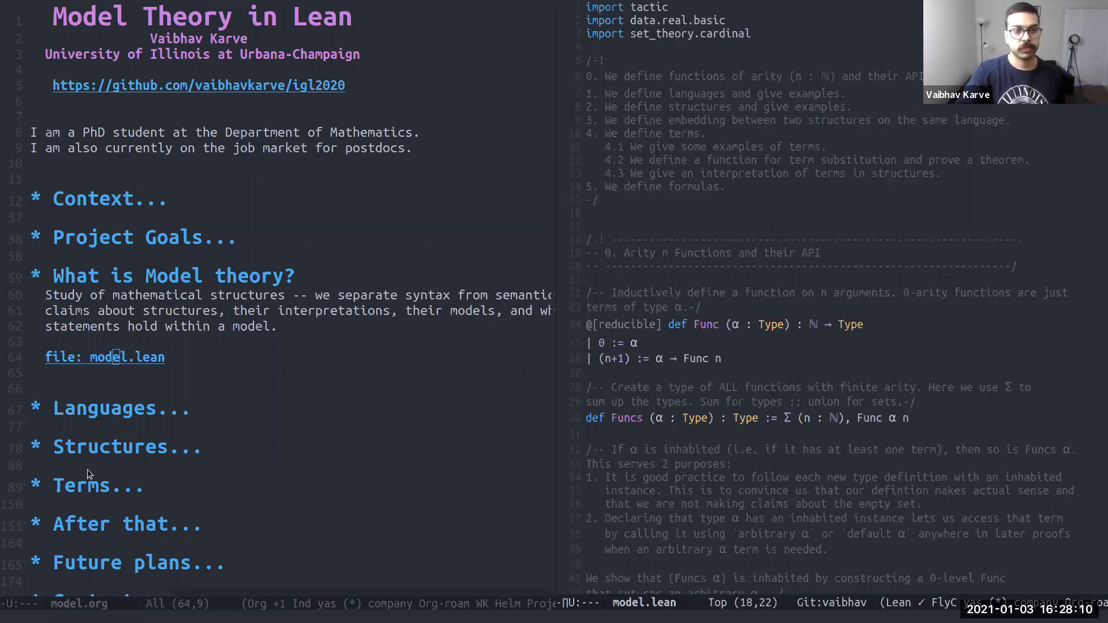
Return to the outline and scroll model.lean down to the Languages and Examples section with structure lang
left_click(89, 409)
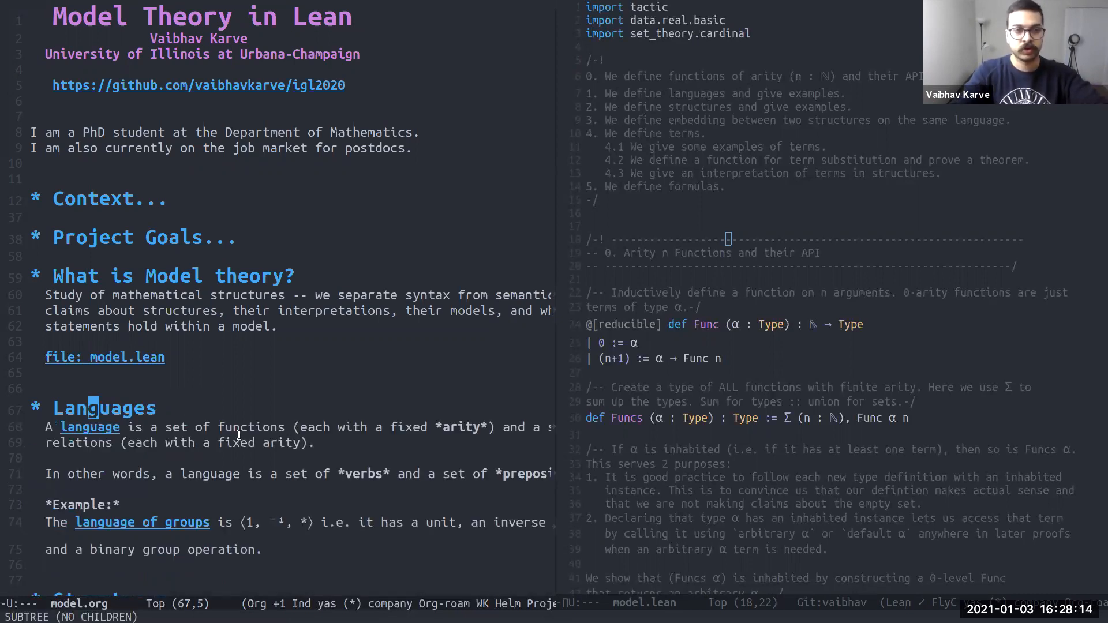
scroll("down", 3)
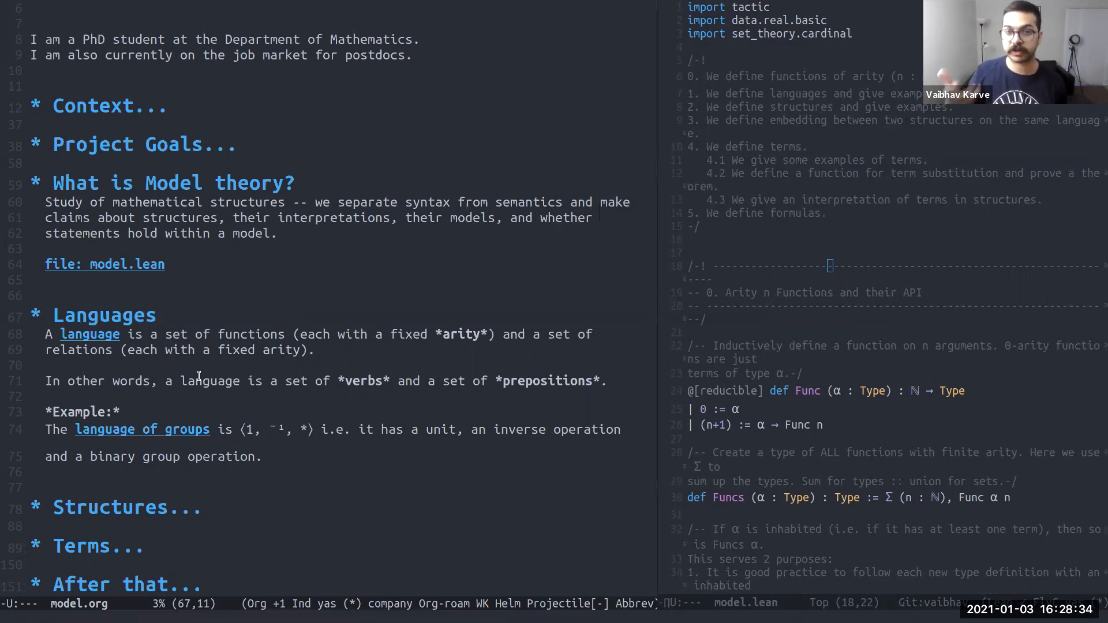
mouse_move(100, 364)
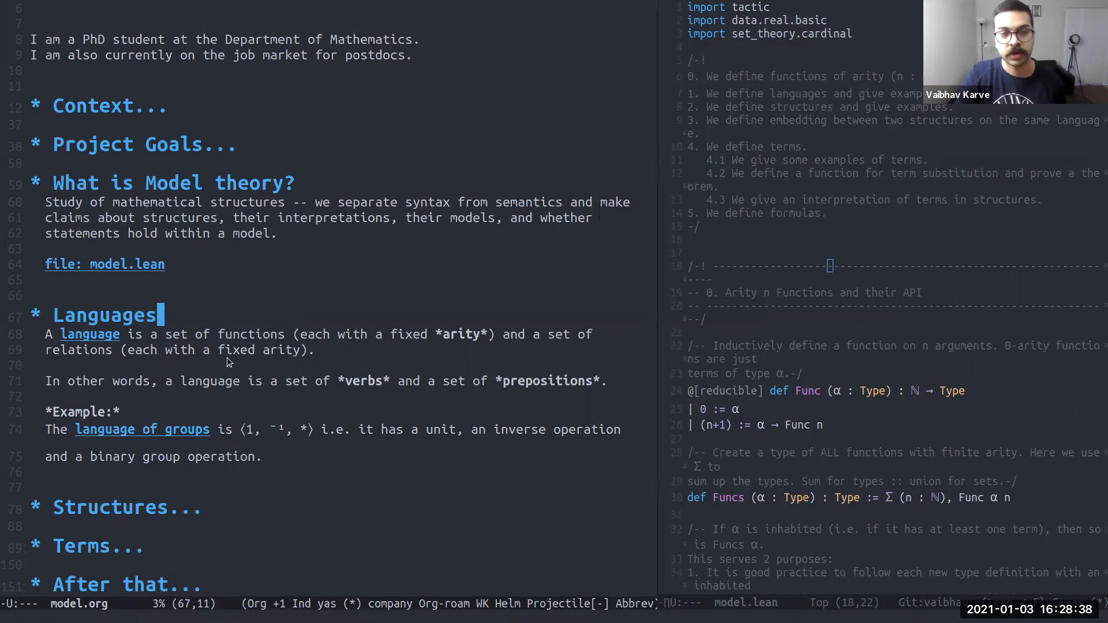
mouse_move(339, 397)
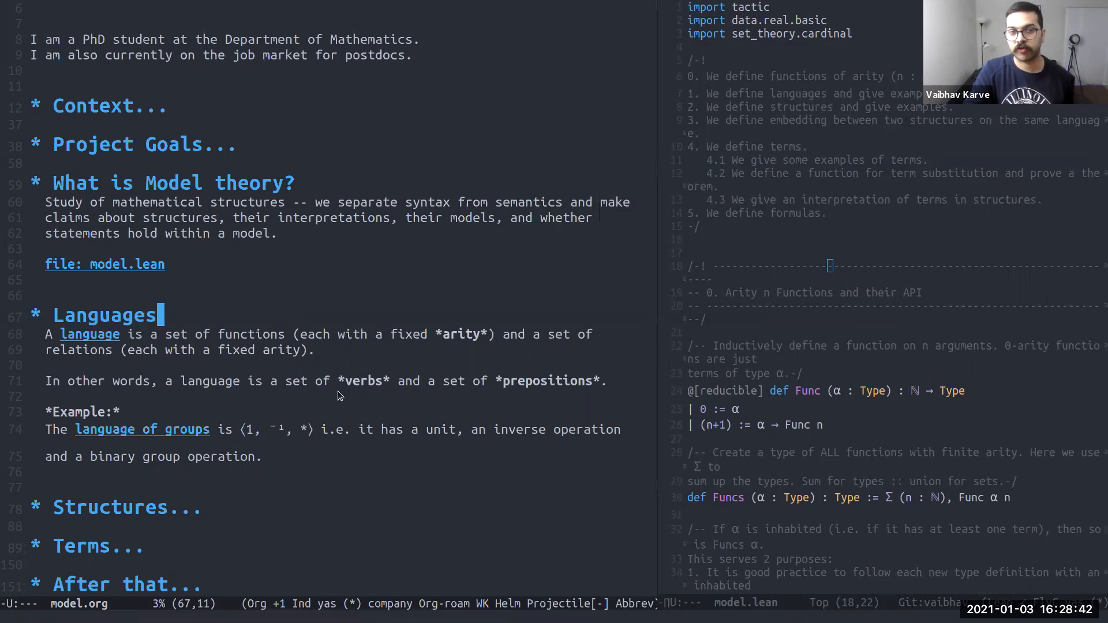
mouse_move(360, 381)
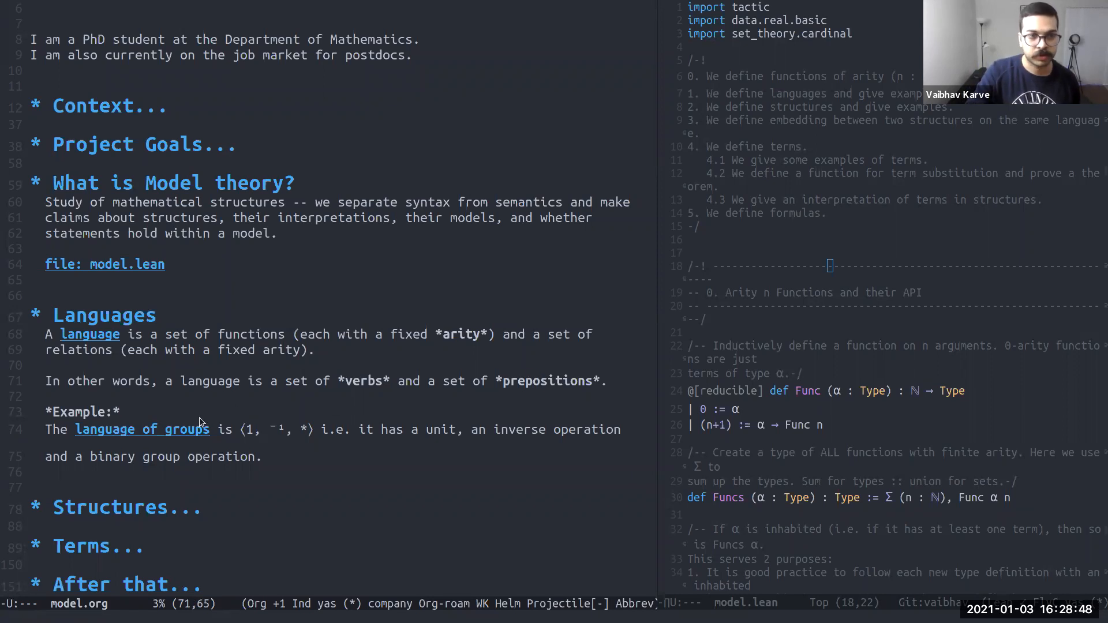
mouse_move(272, 441)
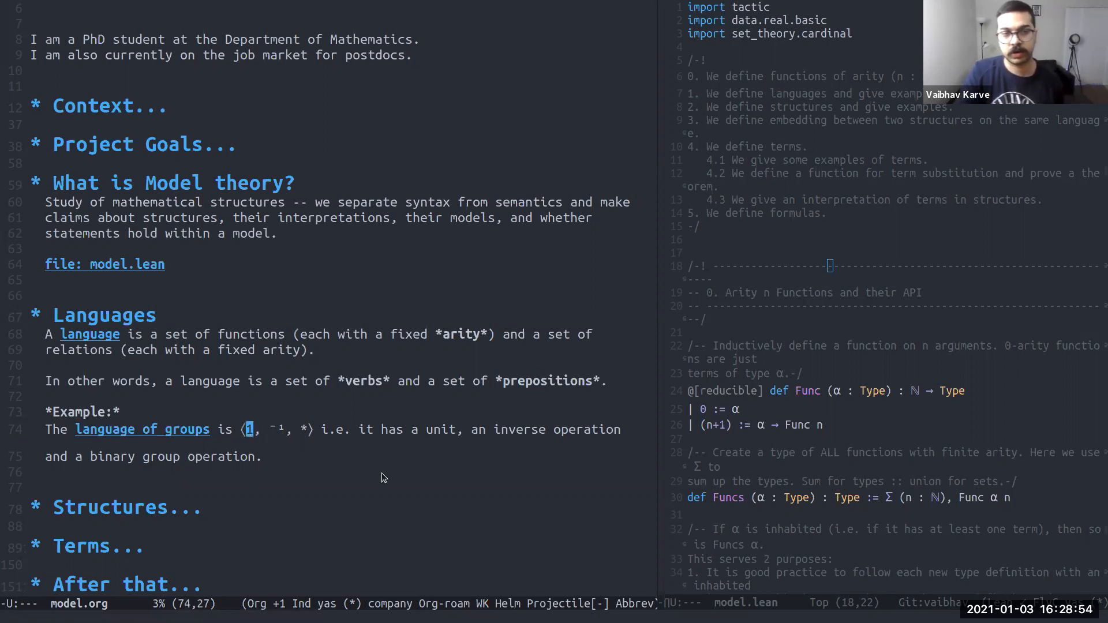
mouse_move(267, 437)
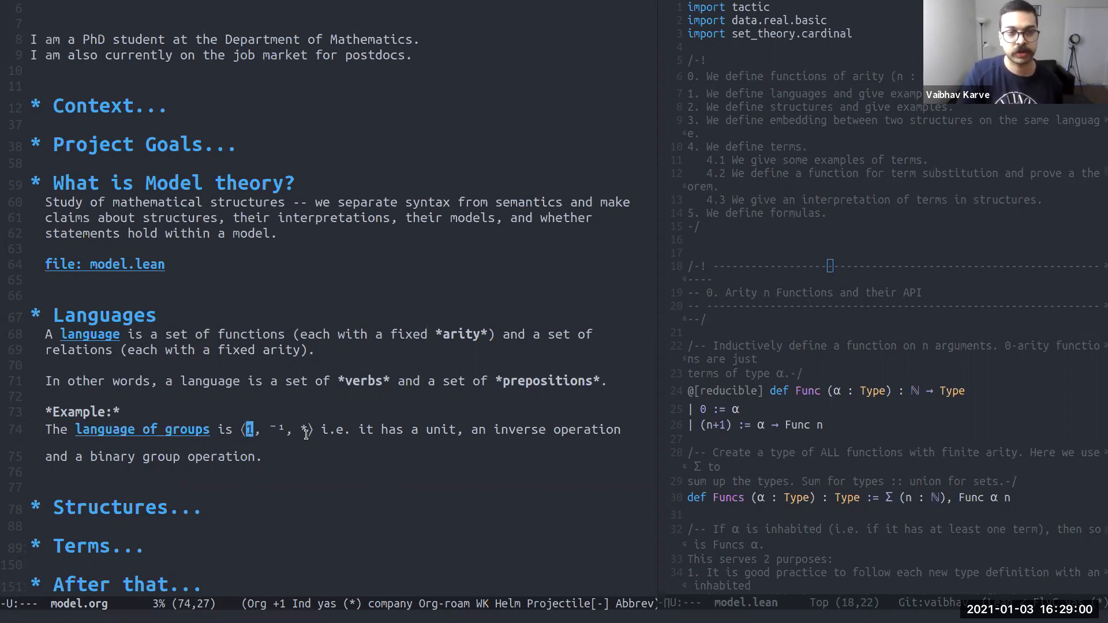
mouse_move(349, 462)
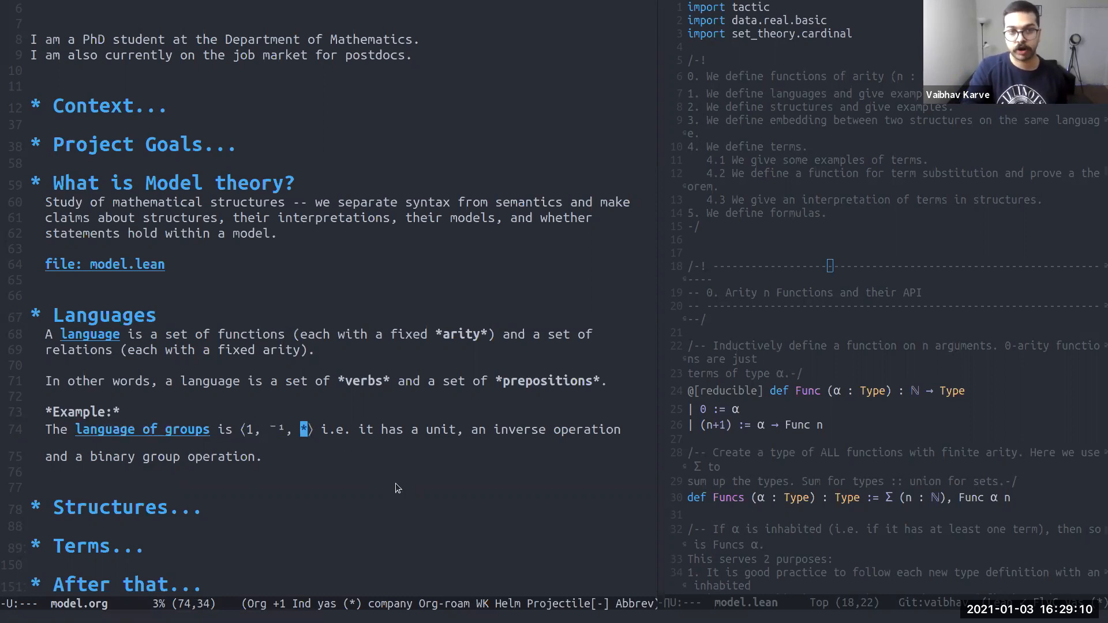
mouse_move(404, 495)
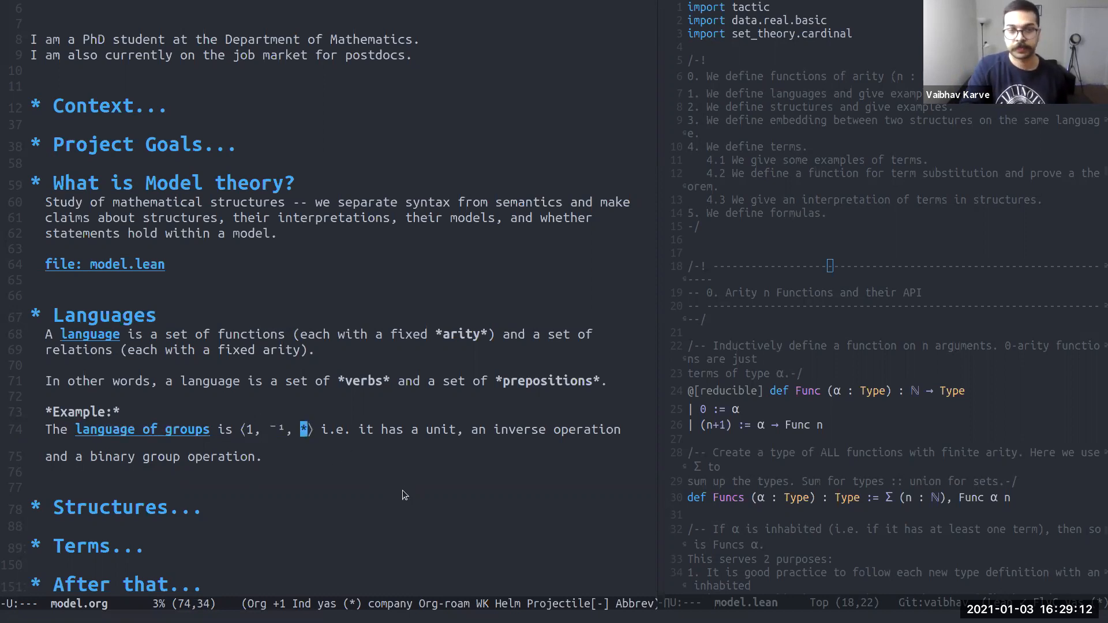
mouse_move(261, 400)
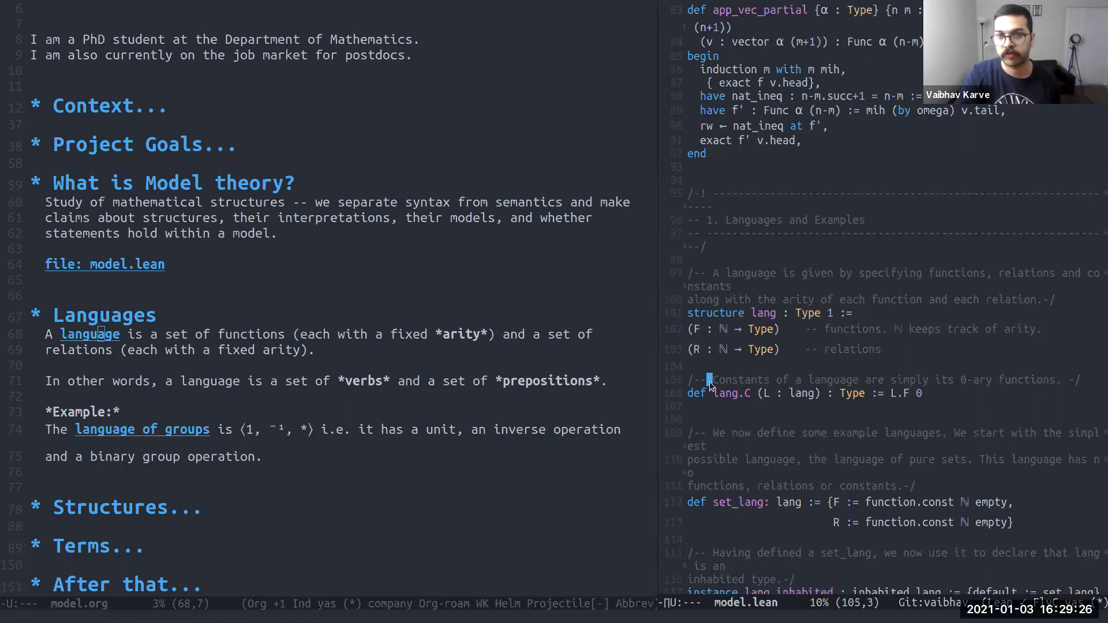
left_click(724, 329)
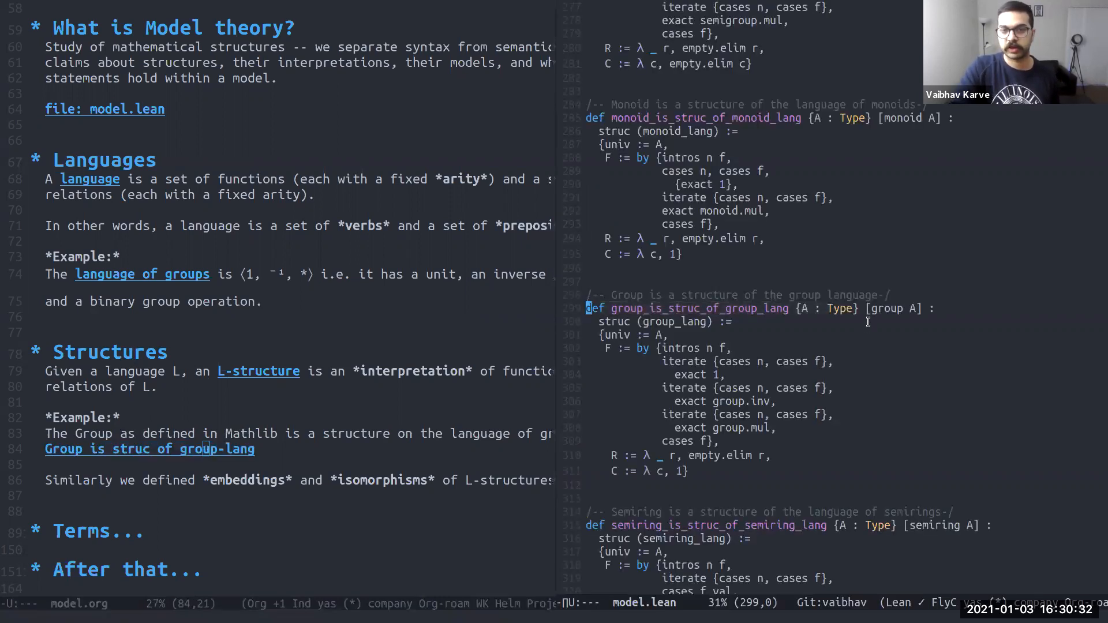
mouse_move(654, 298)
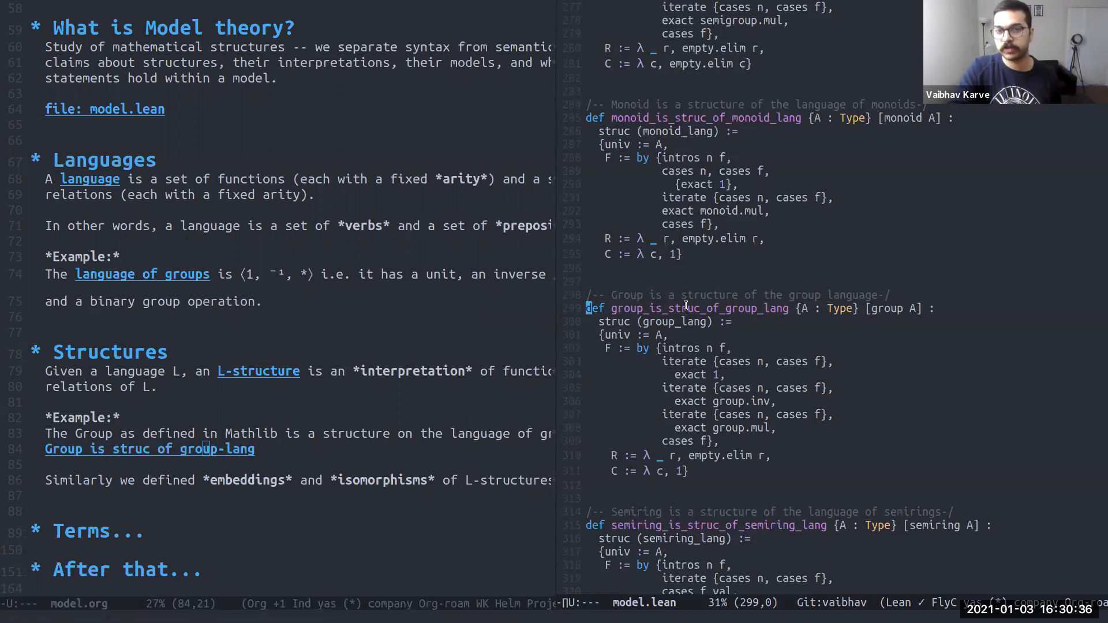
mouse_move(894, 320)
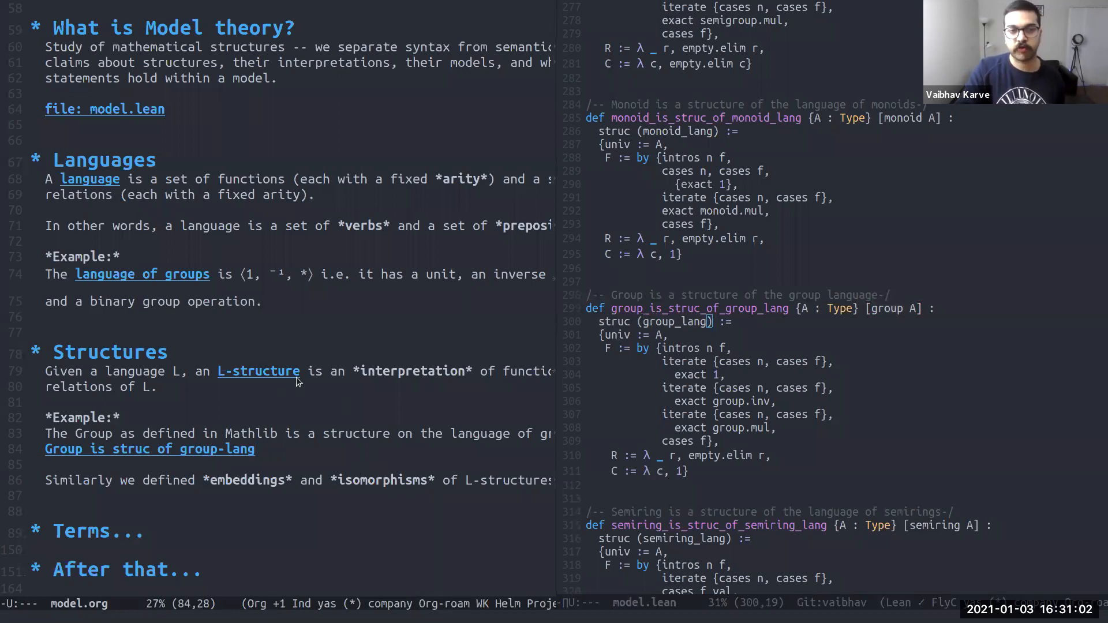
mouse_move(344, 484)
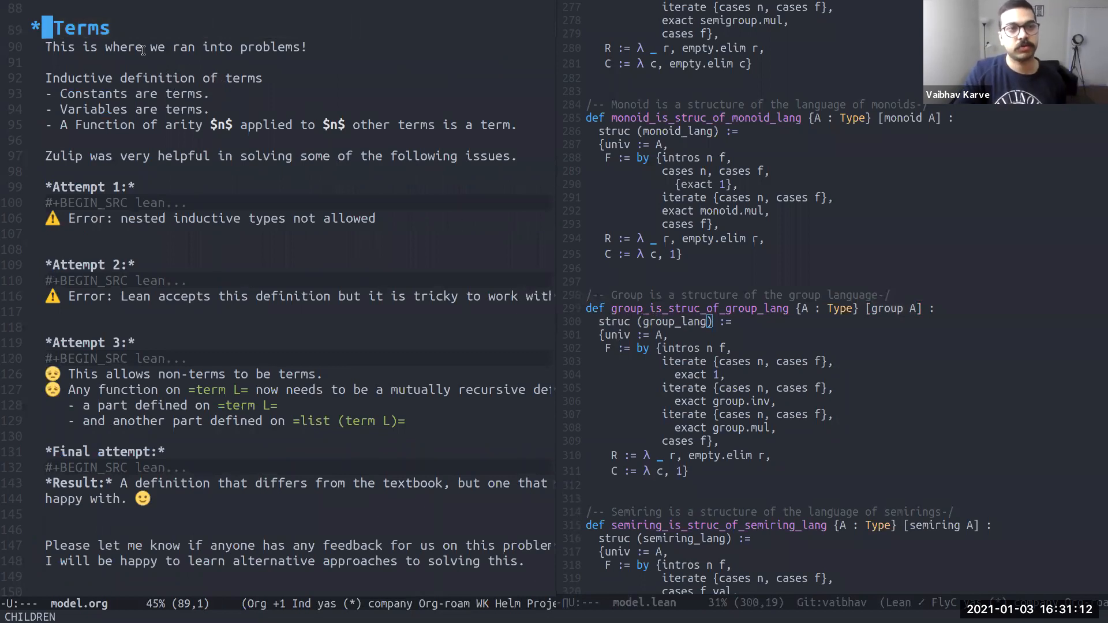
Unfold the Terms heading to show the inductive definition notes and the attempts
left_click(143, 47)
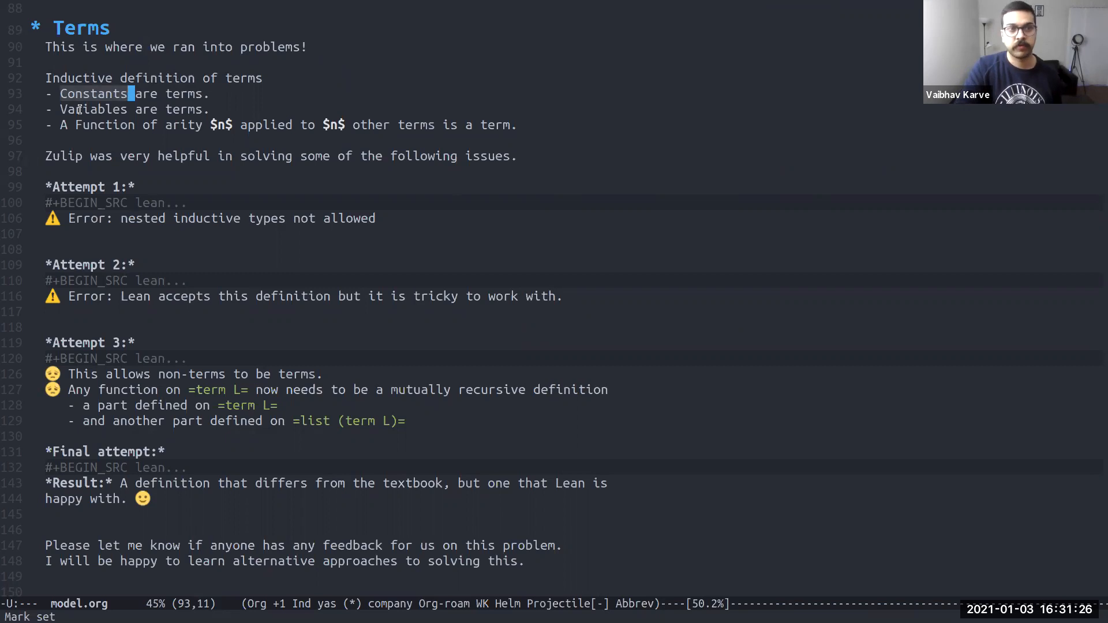
Step through the inductive term definition lines, past the Variables are terms rule
key("down")
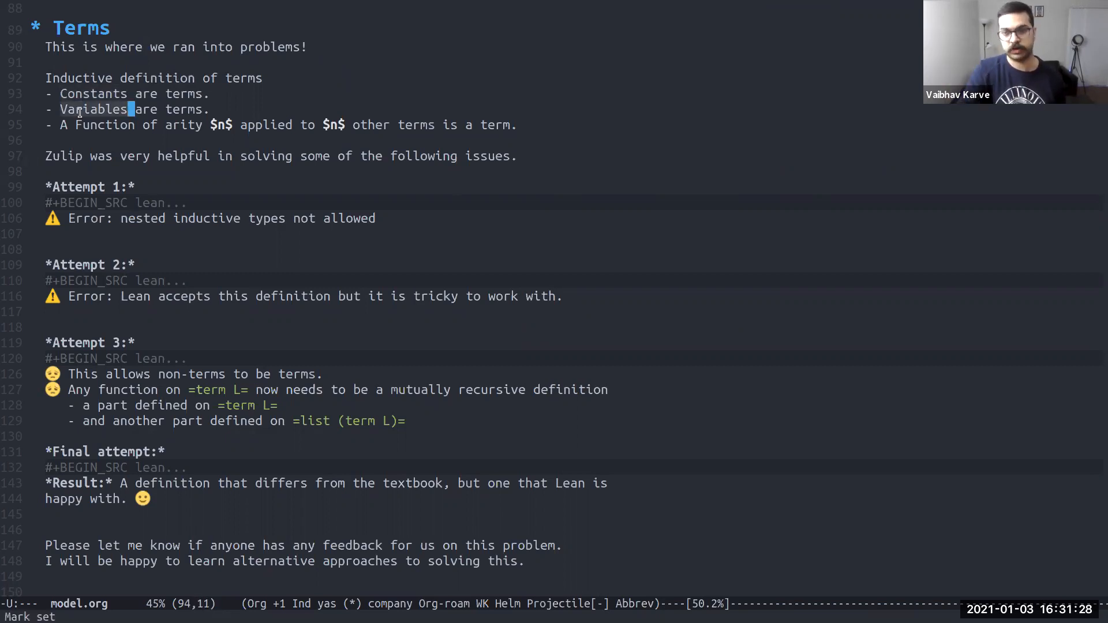
key("up")
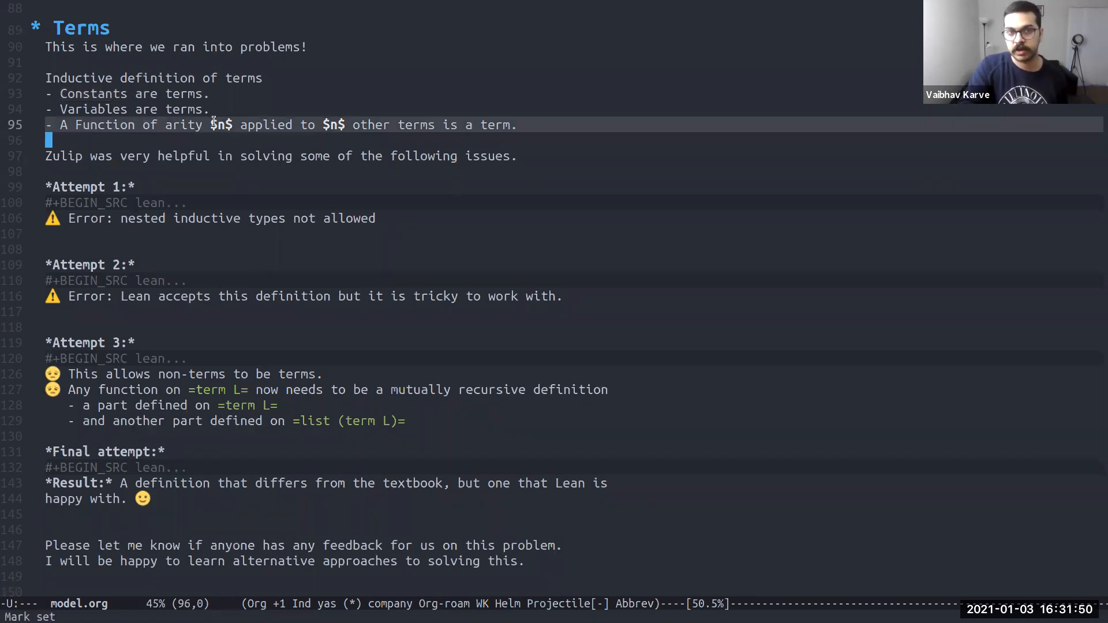
mouse_move(427, 118)
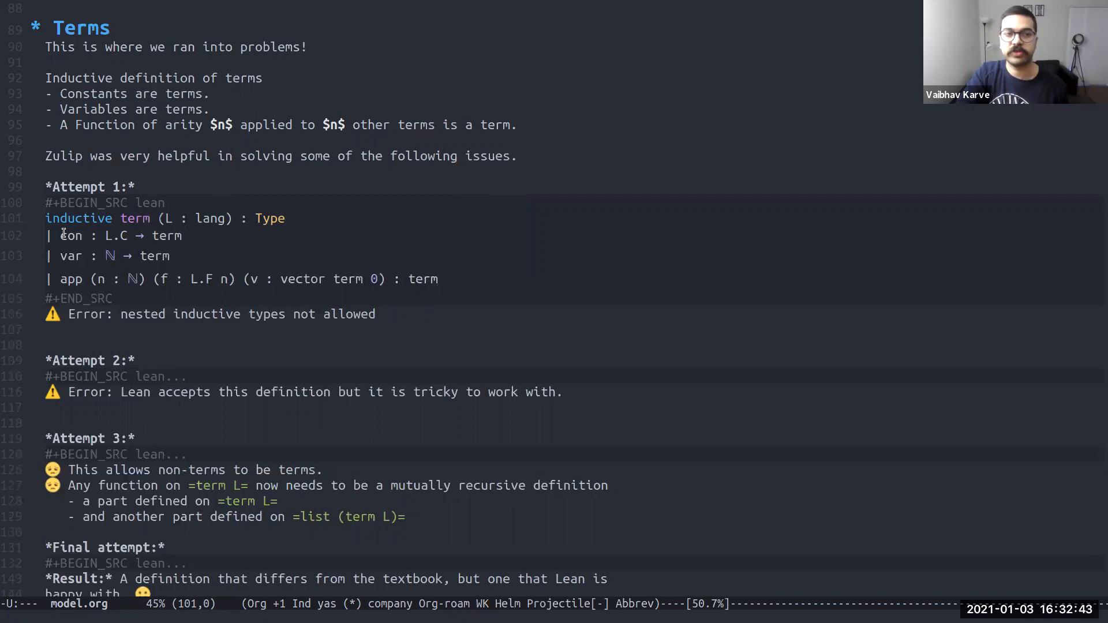
mouse_move(211, 243)
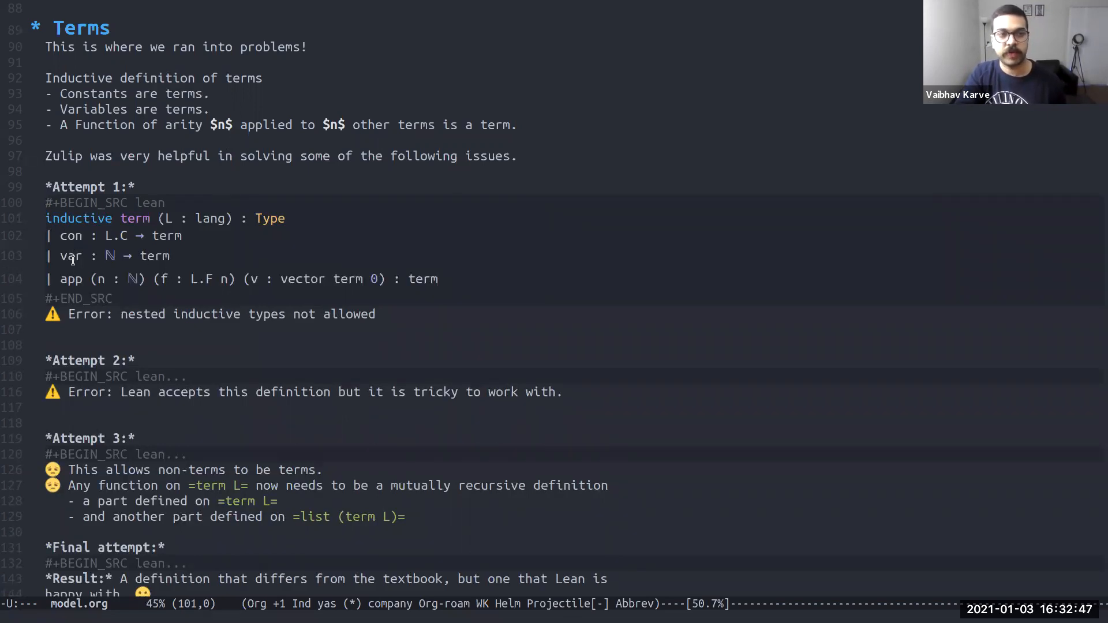
mouse_move(169, 256)
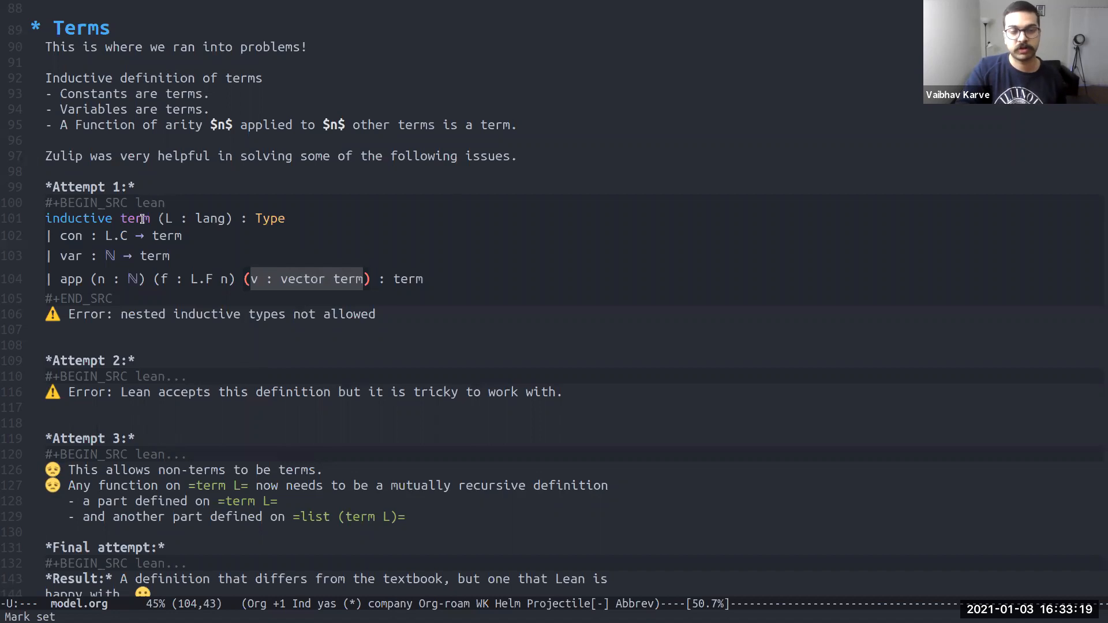
mouse_move(305, 269)
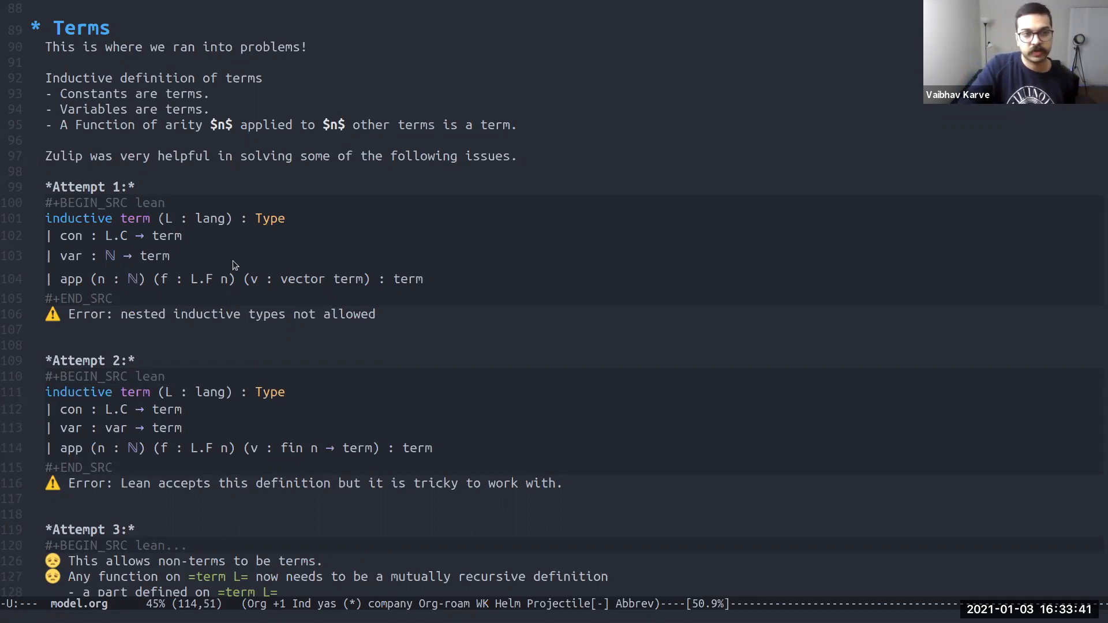
mouse_move(249, 278)
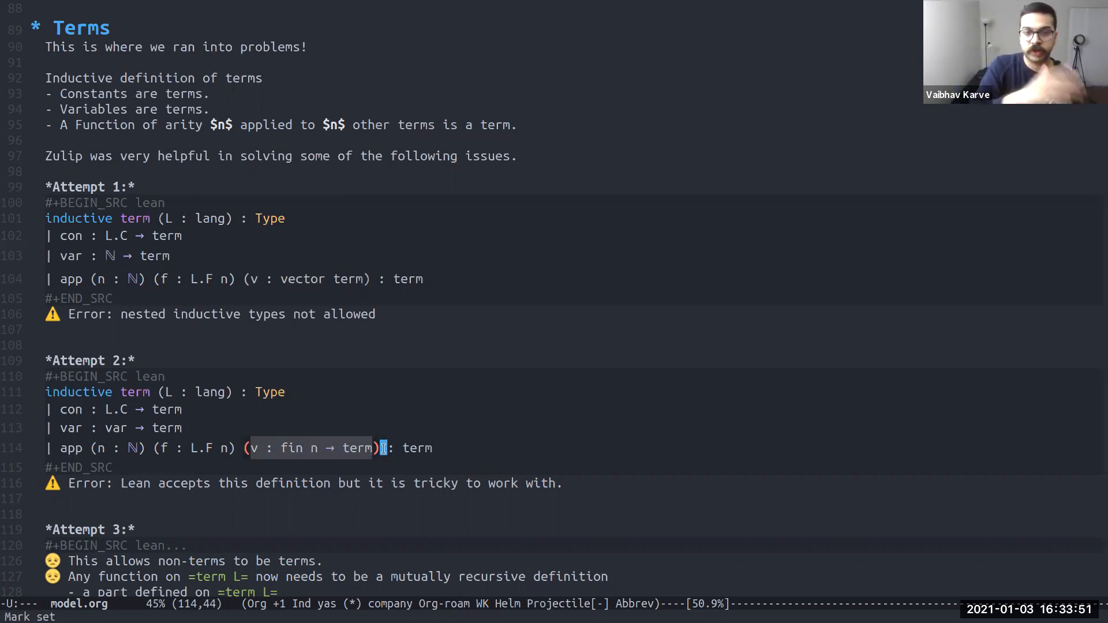
mouse_move(212, 474)
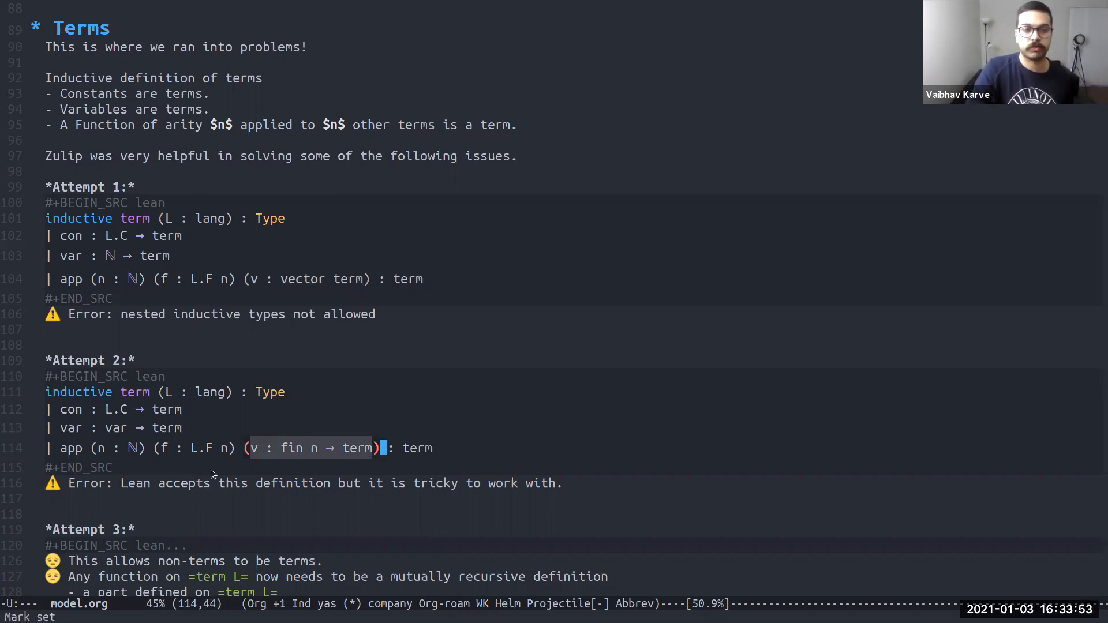
mouse_move(314, 439)
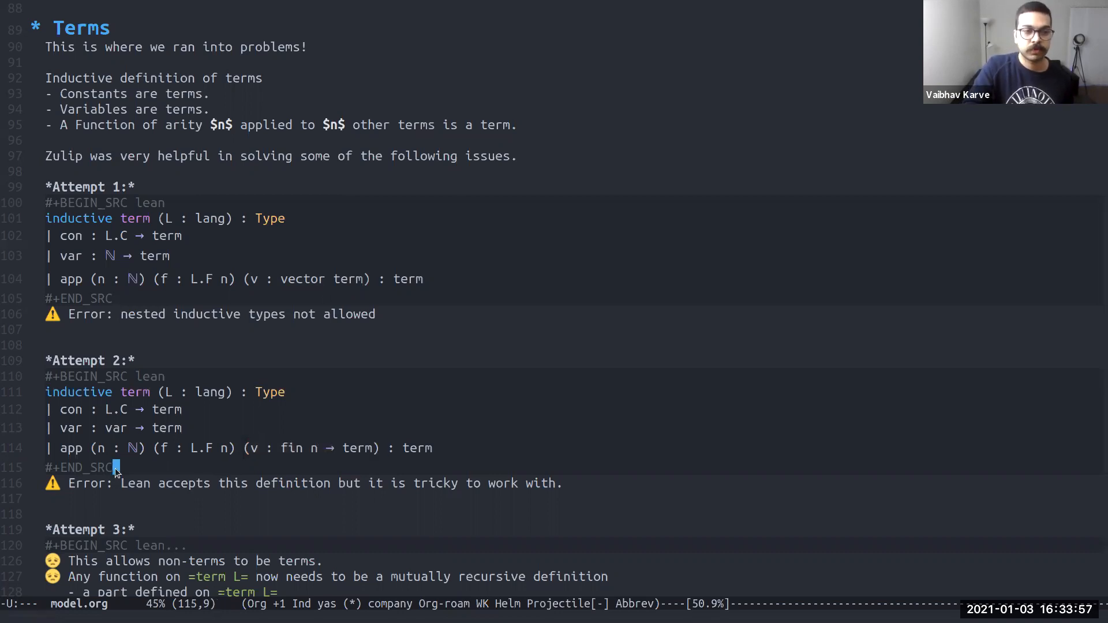
mouse_move(172, 494)
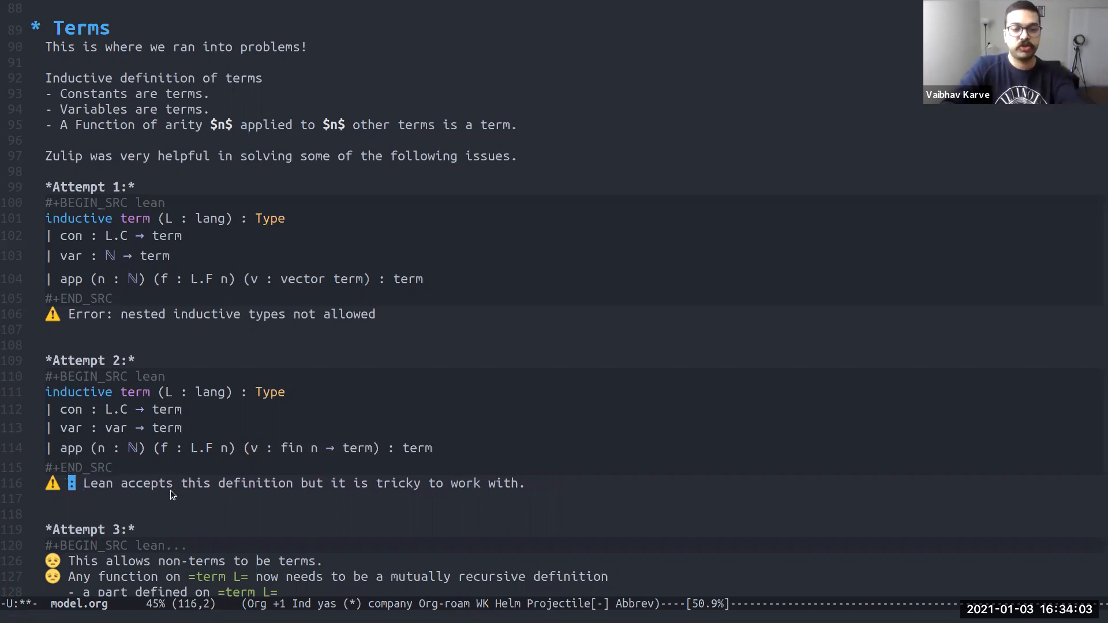
Relabel the Attempt 2 warning line from 'Error:' to 'Issue:'
type("IssUEs:")
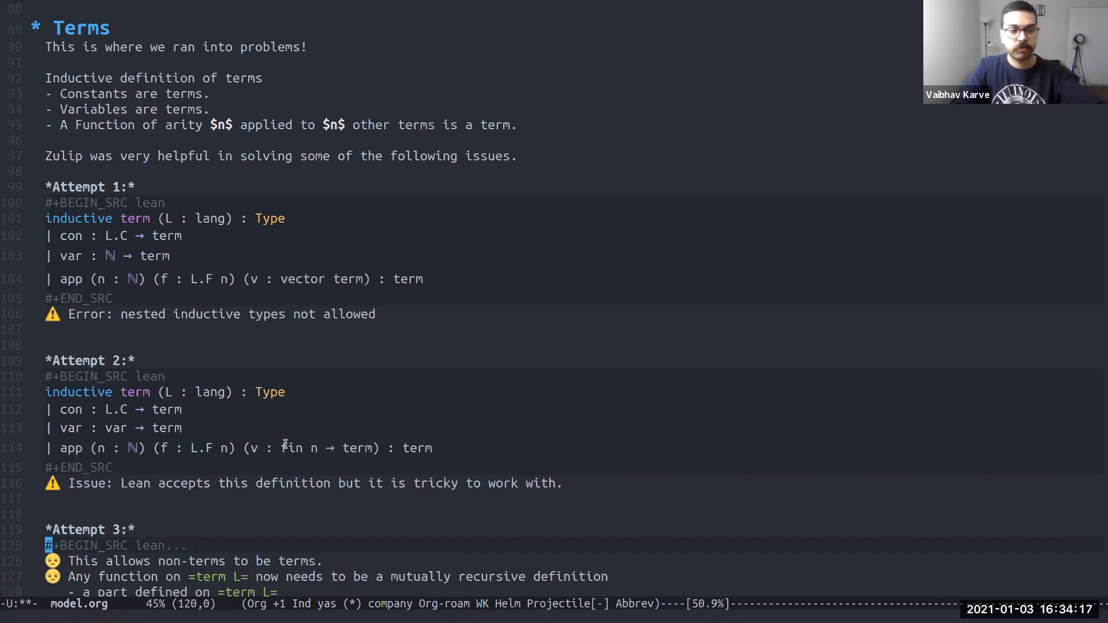
scroll("down", 3)
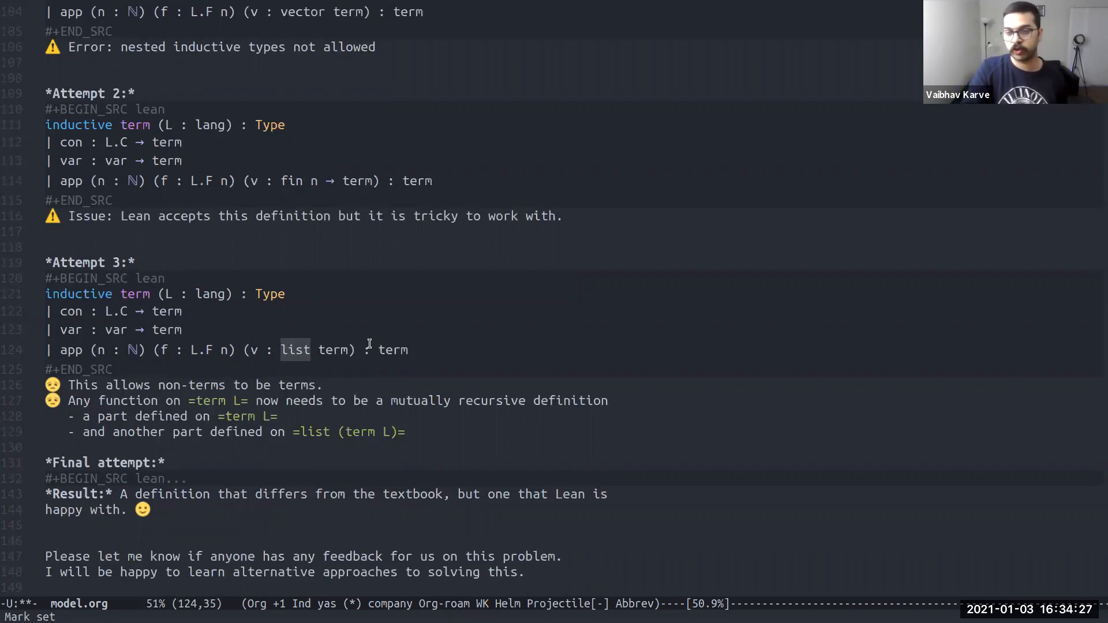
mouse_move(298, 357)
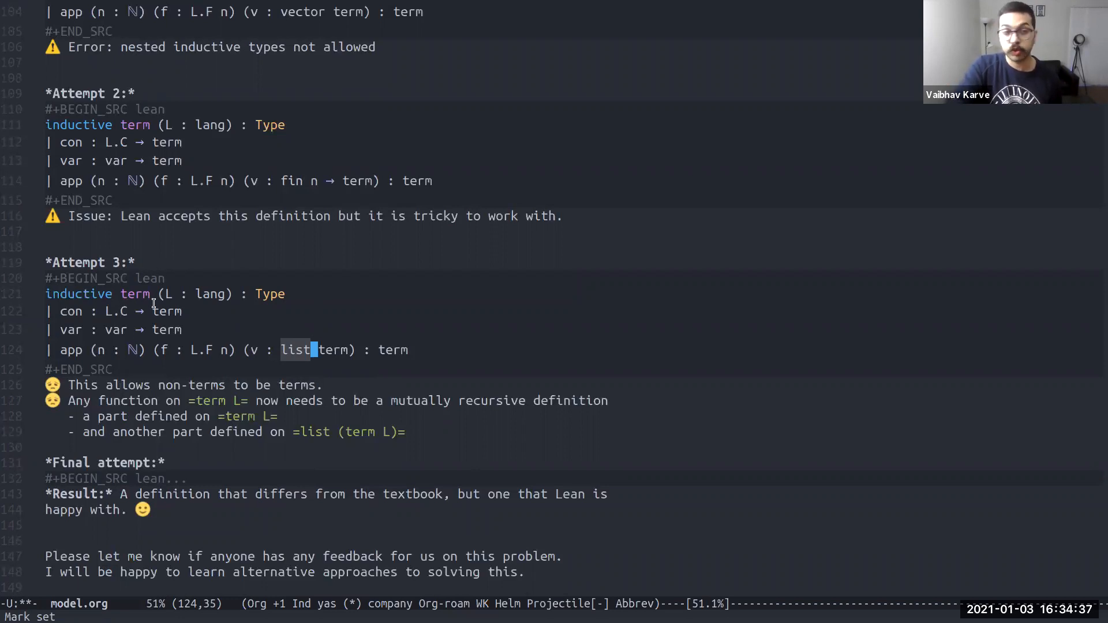
mouse_move(166, 386)
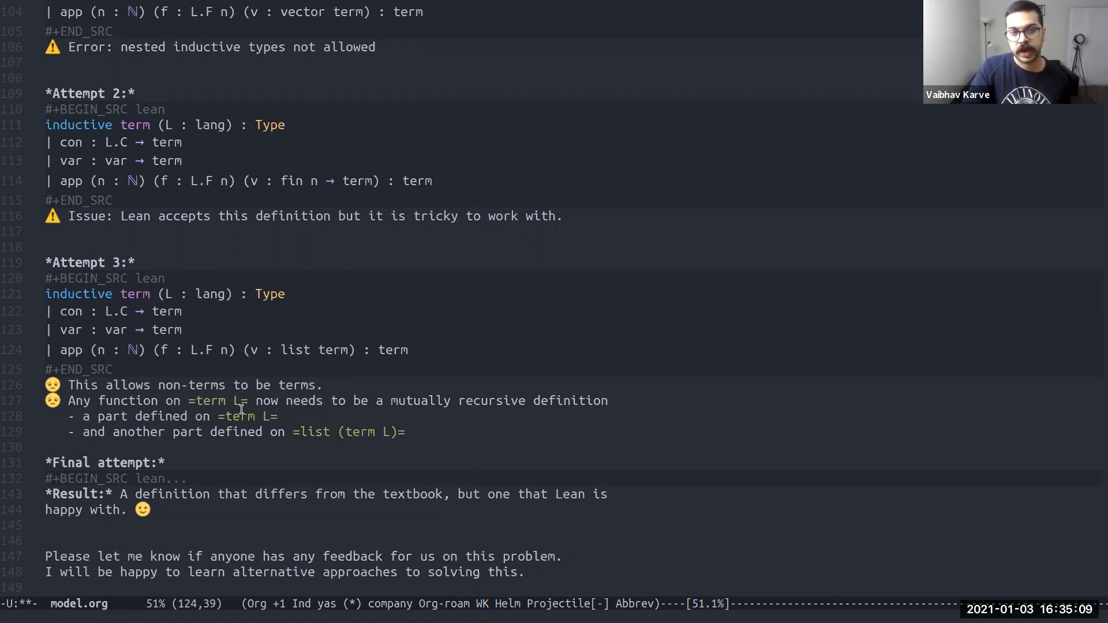
mouse_move(395, 413)
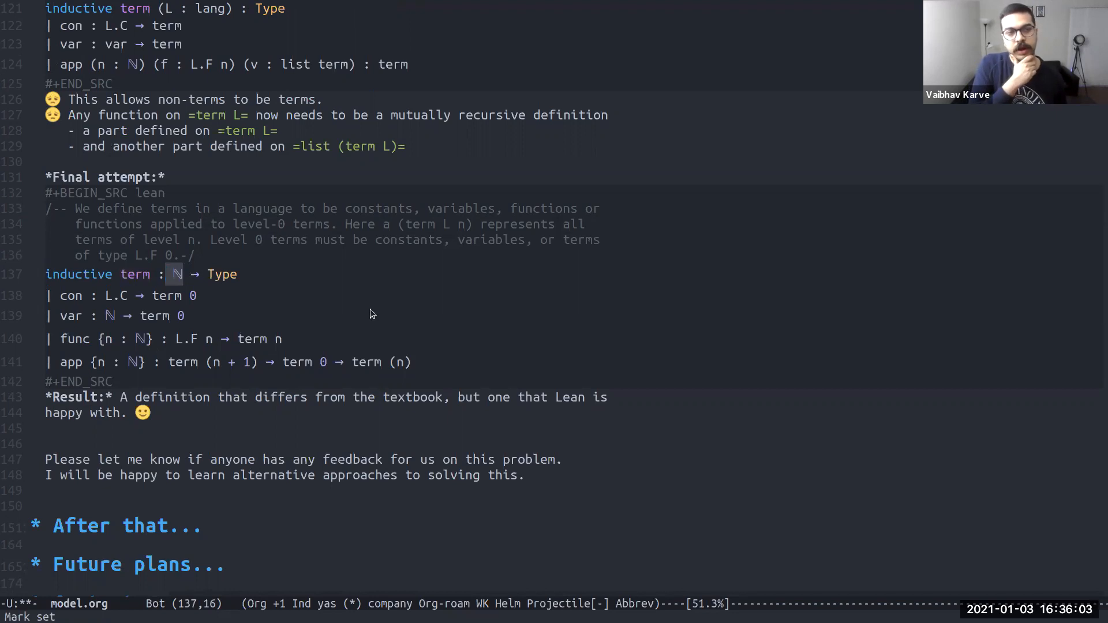
mouse_move(268, 288)
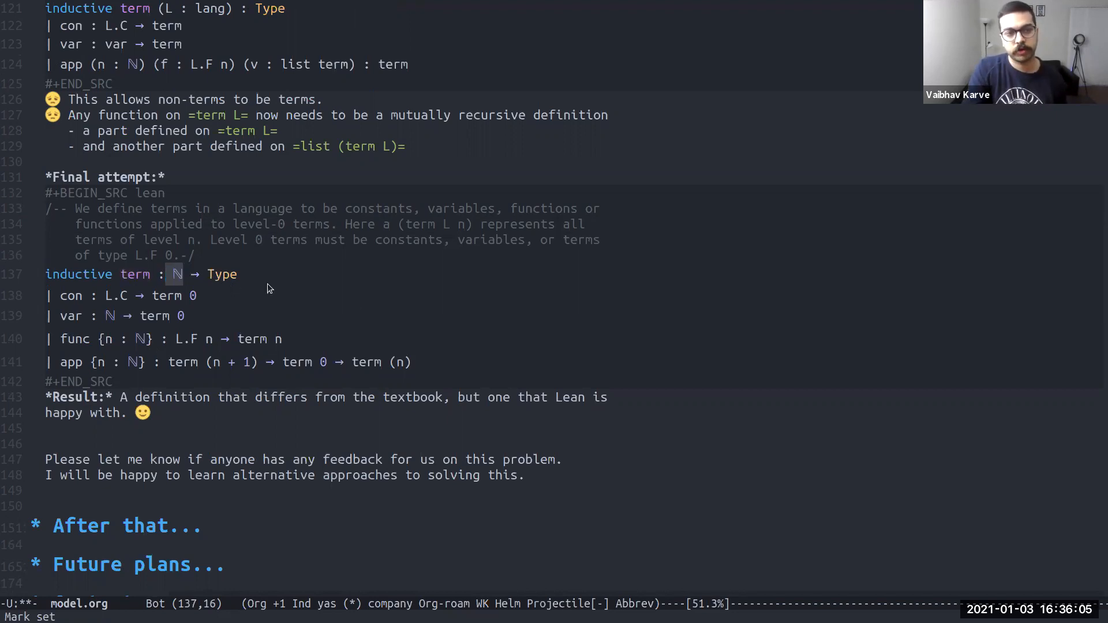
mouse_move(355, 305)
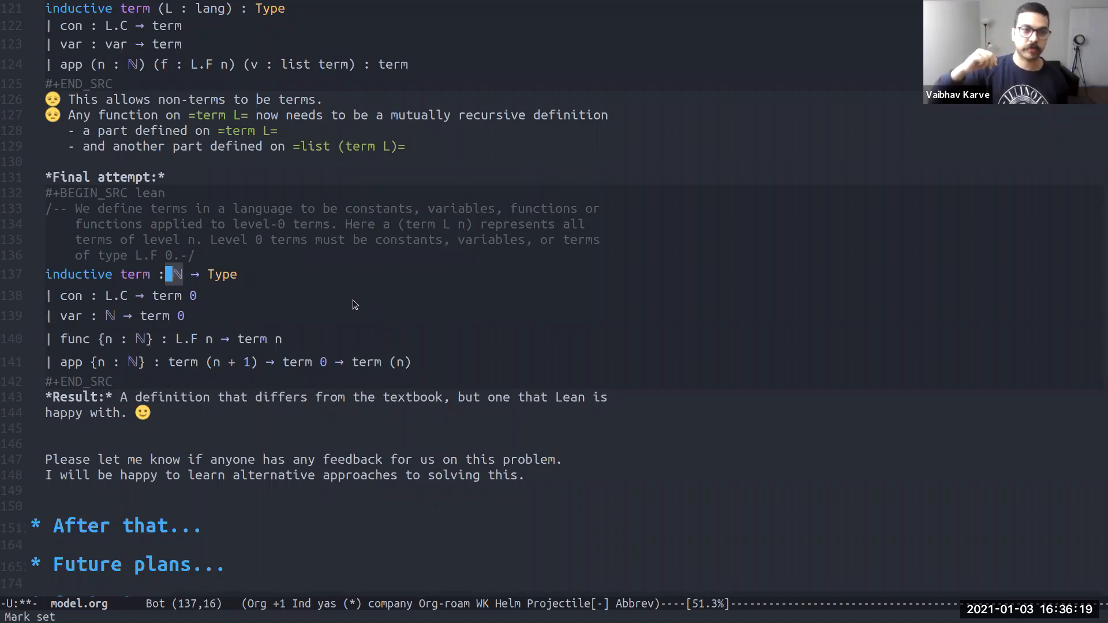
mouse_move(69, 296)
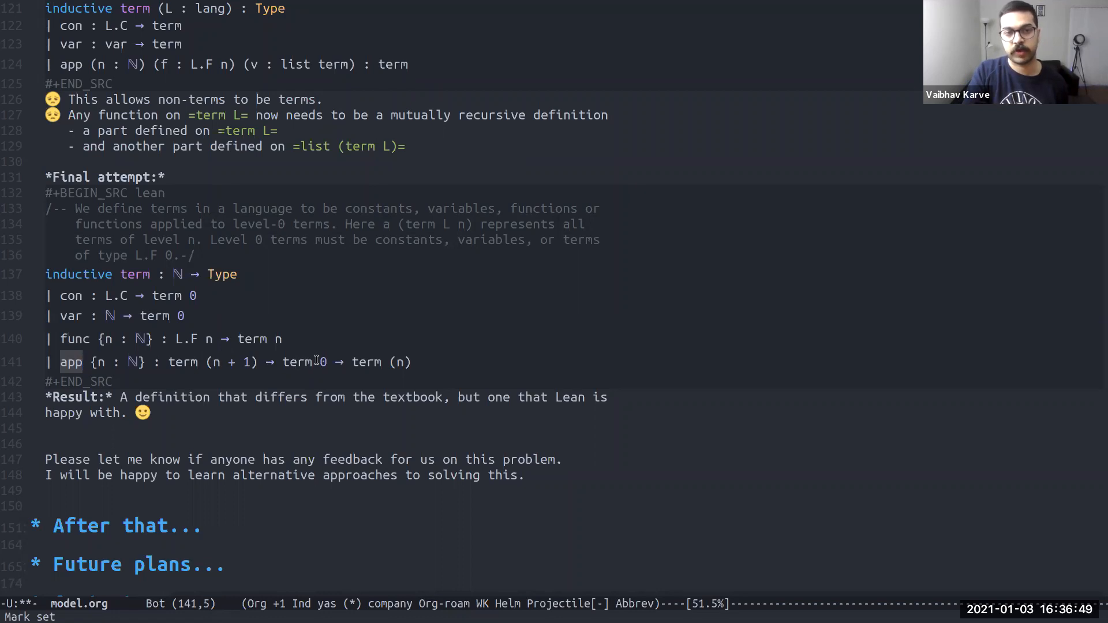
mouse_move(497, 371)
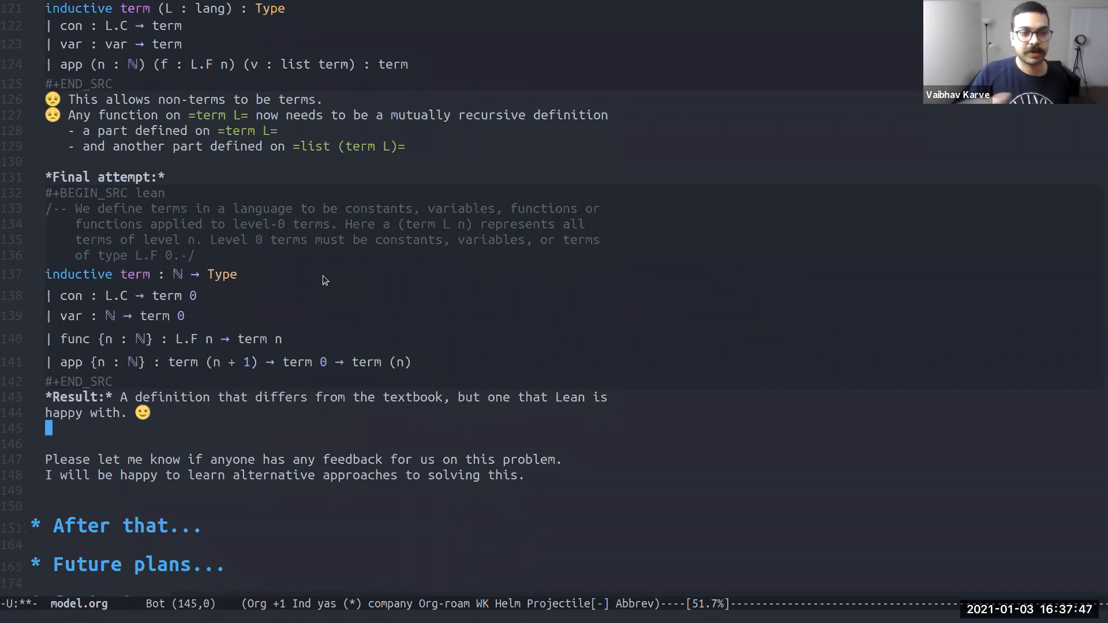
Move into the unfolded Final attempt block with the ℕ-indexed term definition
key("down")
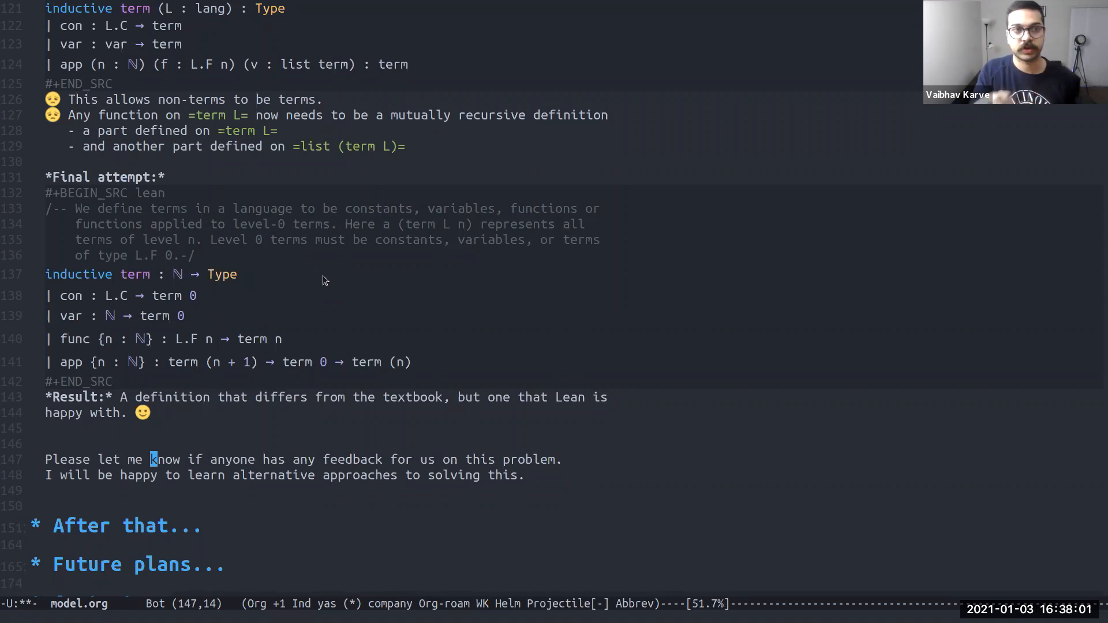
mouse_move(294, 245)
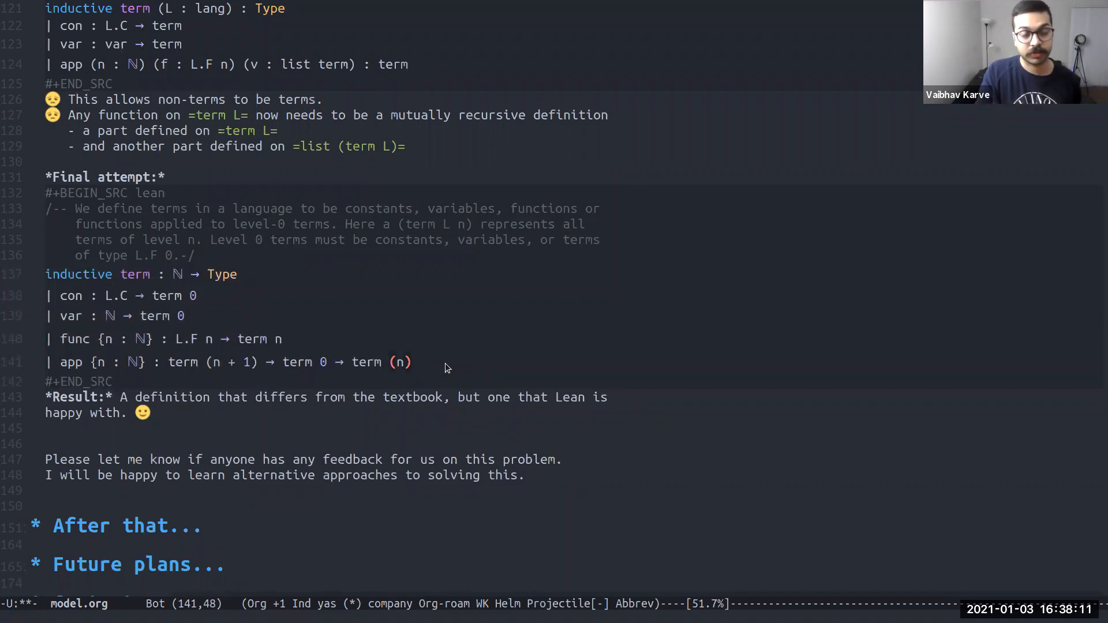
mouse_move(244, 275)
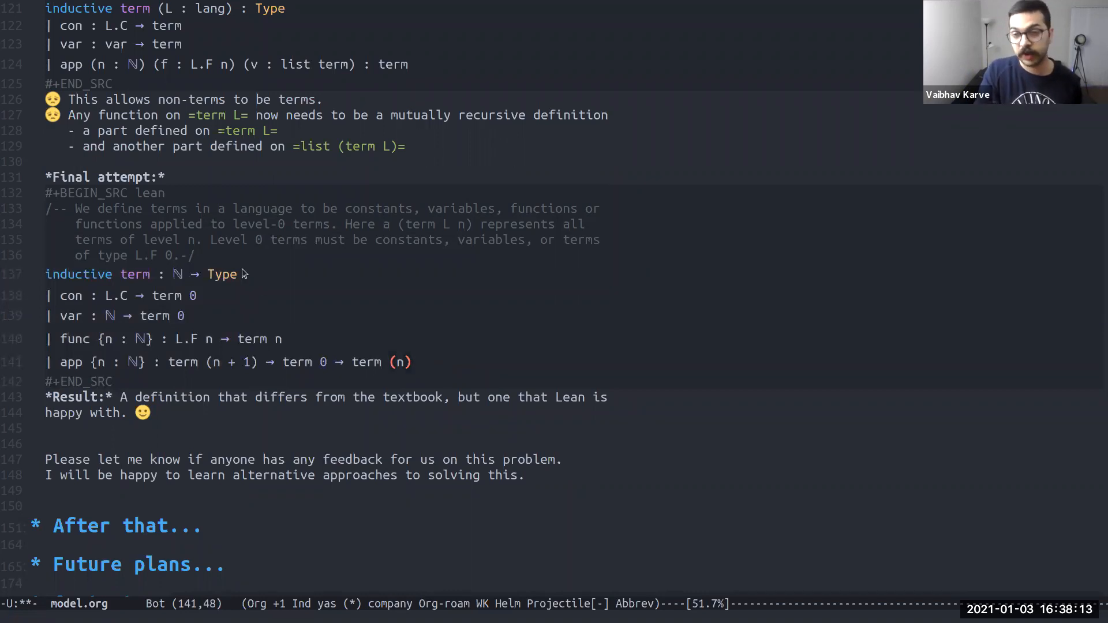
mouse_move(404, 387)
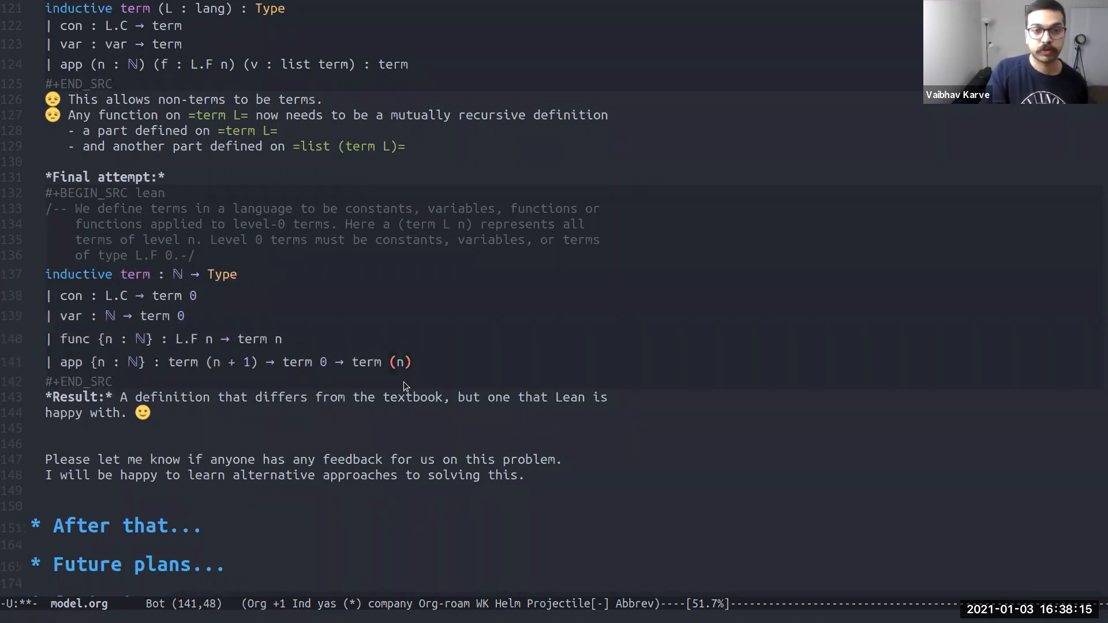
mouse_move(439, 418)
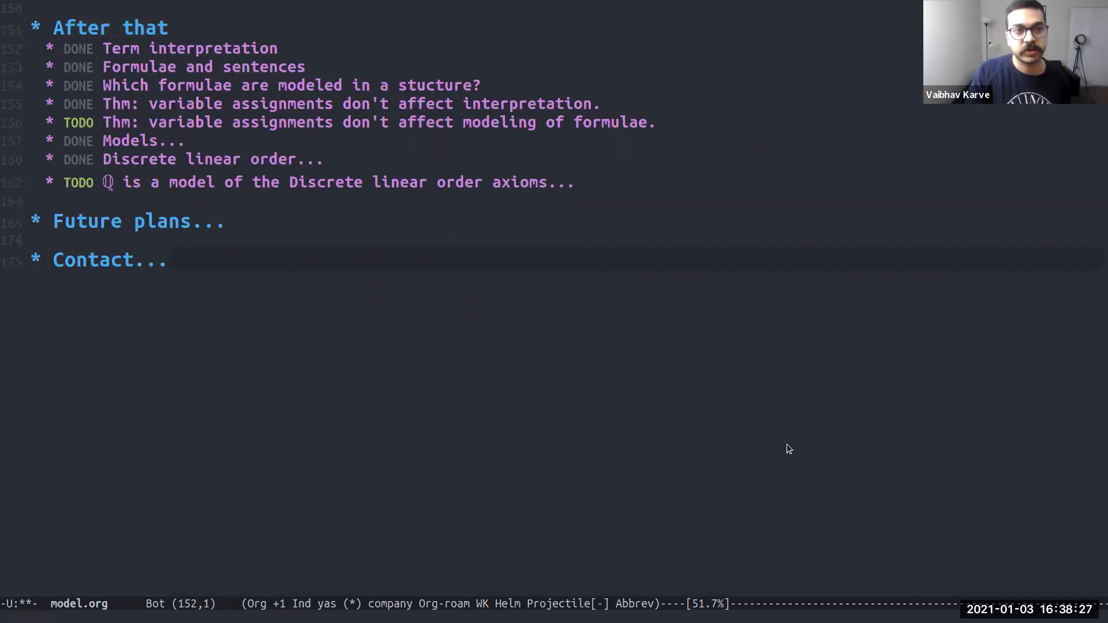
Move down to the Models item showing its variable-assignment definition
key("down")
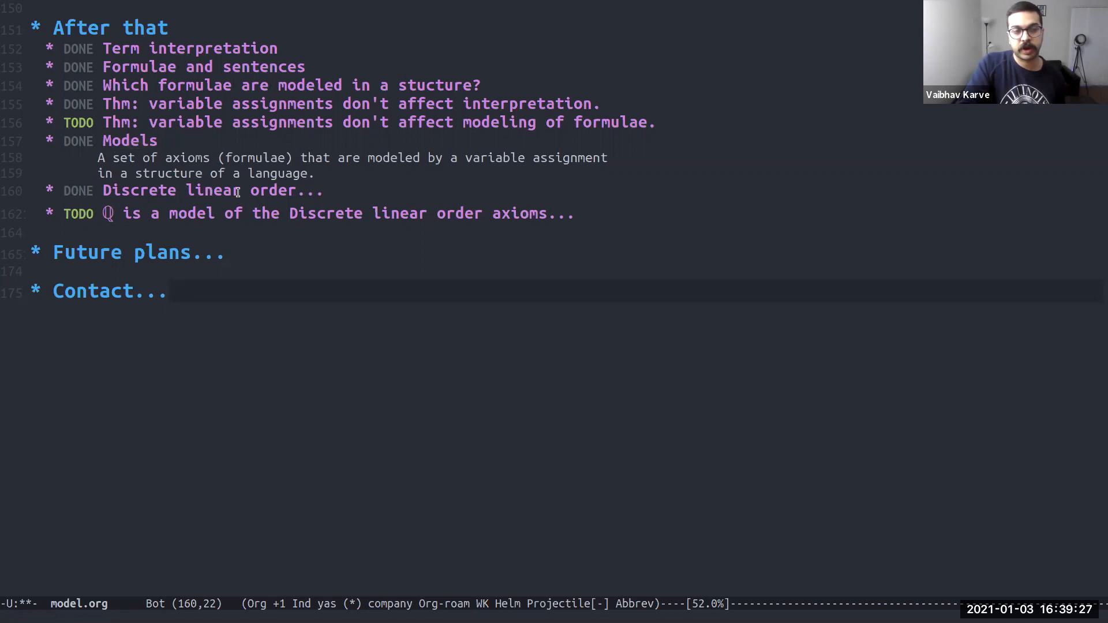
mouse_move(524, 341)
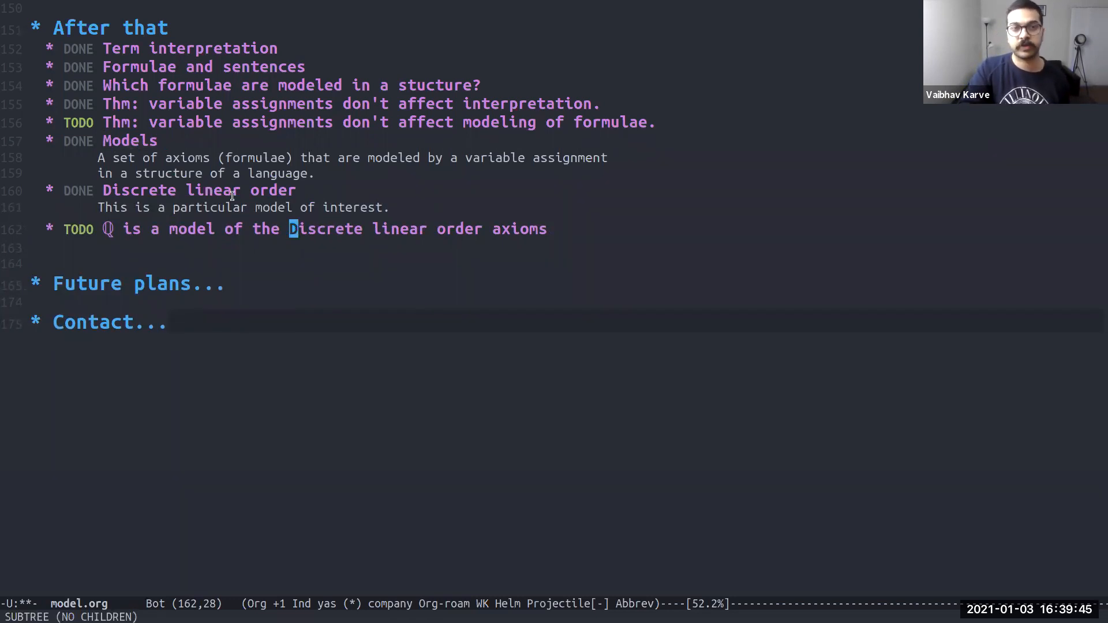
mouse_move(469, 277)
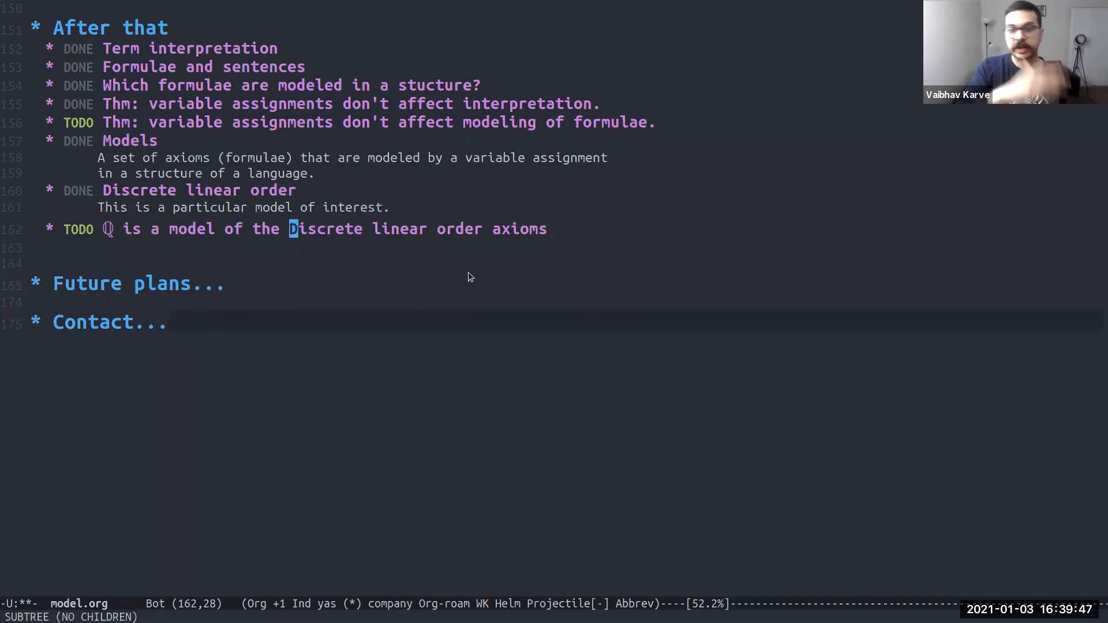
mouse_move(248, 272)
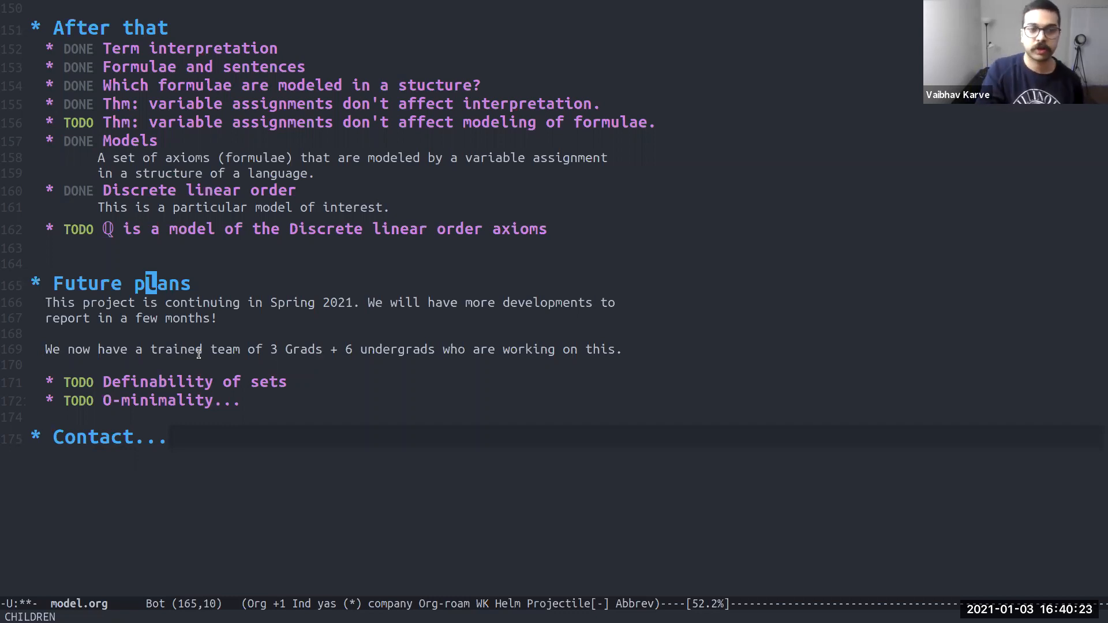
left_click(180, 400)
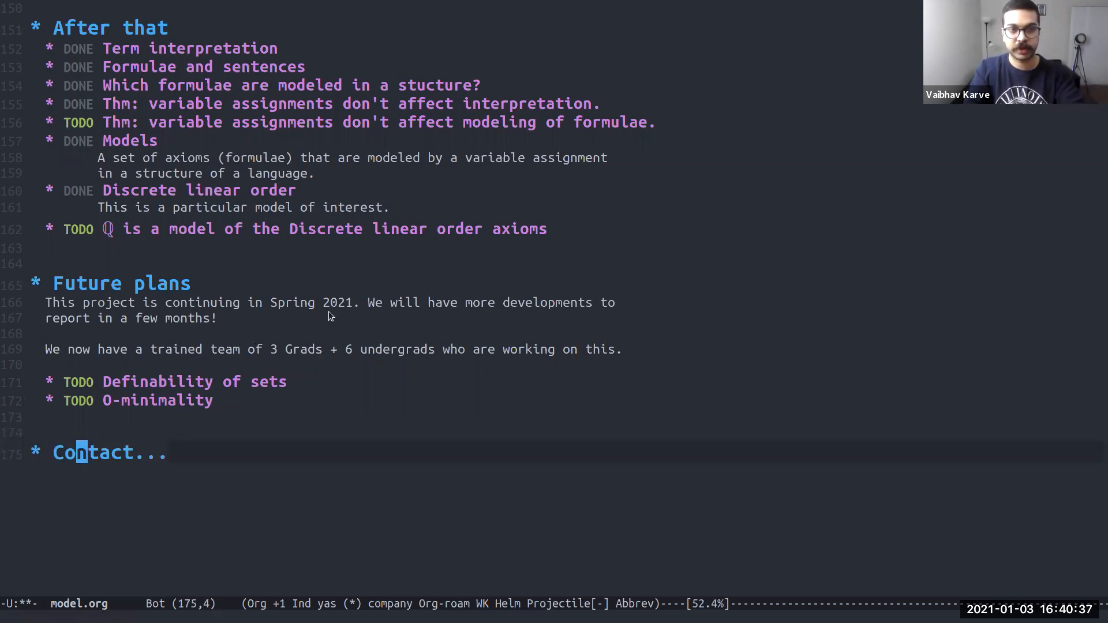
mouse_move(364, 305)
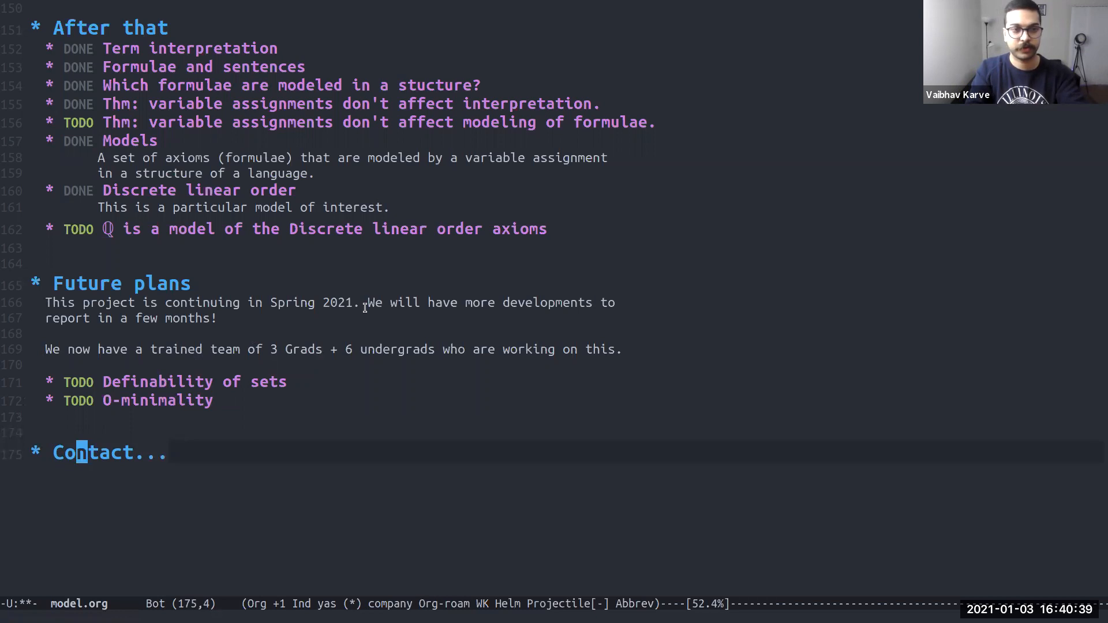